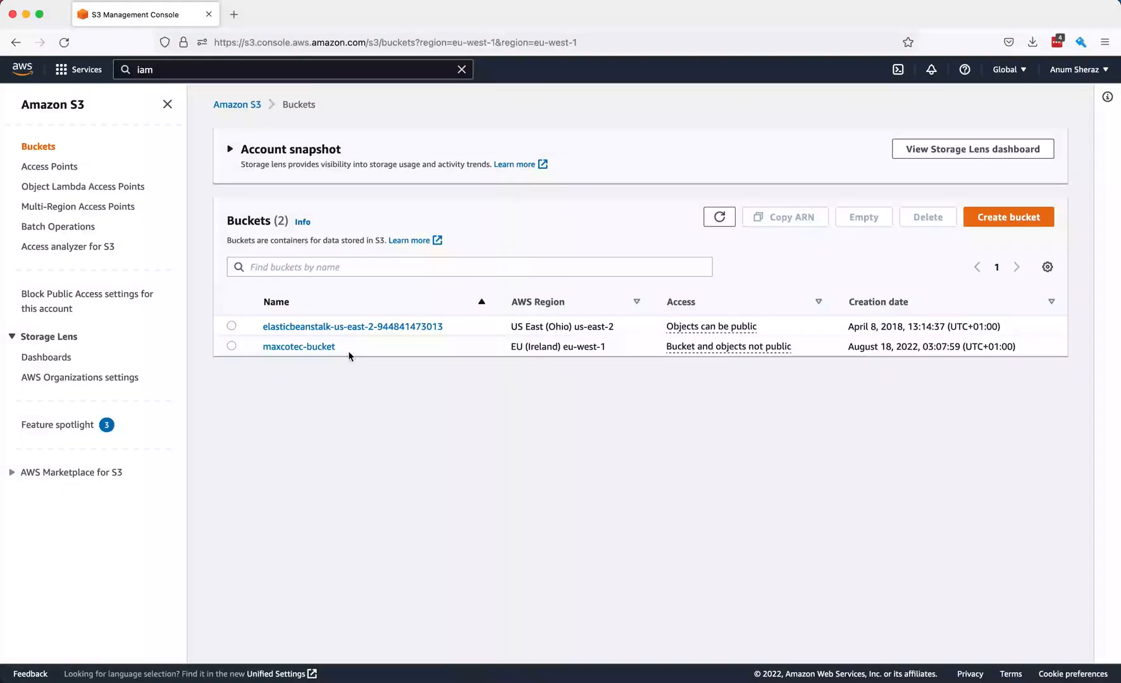
Search for iam in the console and go to the IAM service.
{"action": "double_click", "coordinate": [299, 347]}
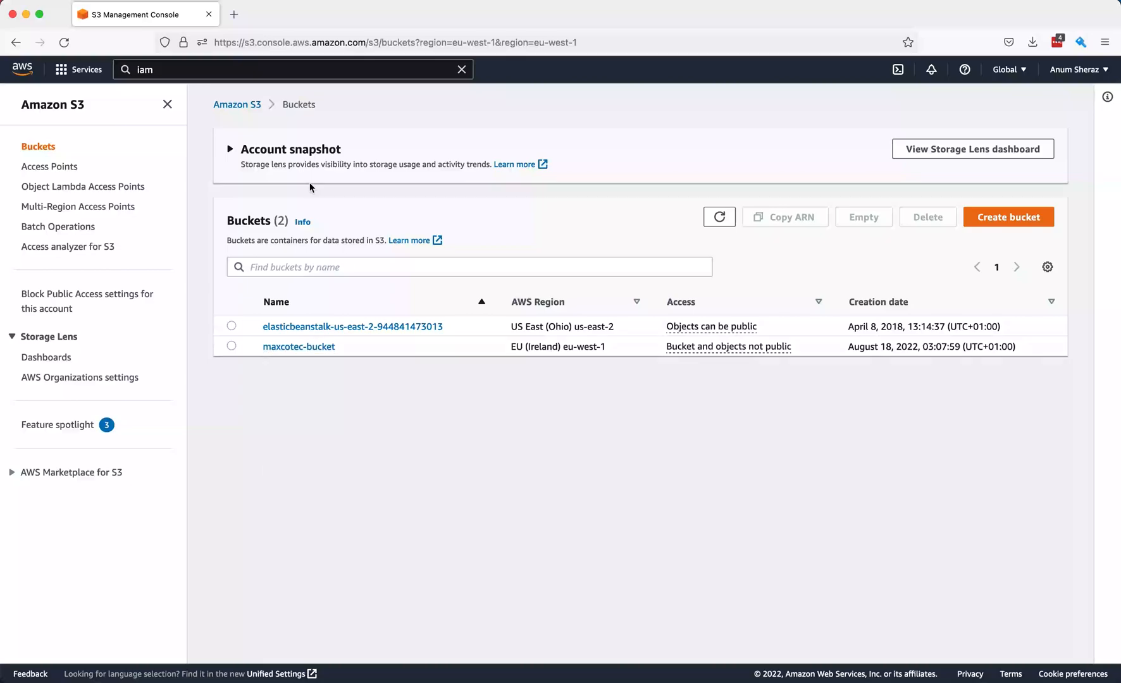
{"action": "left_click", "coordinate": [286, 69]}
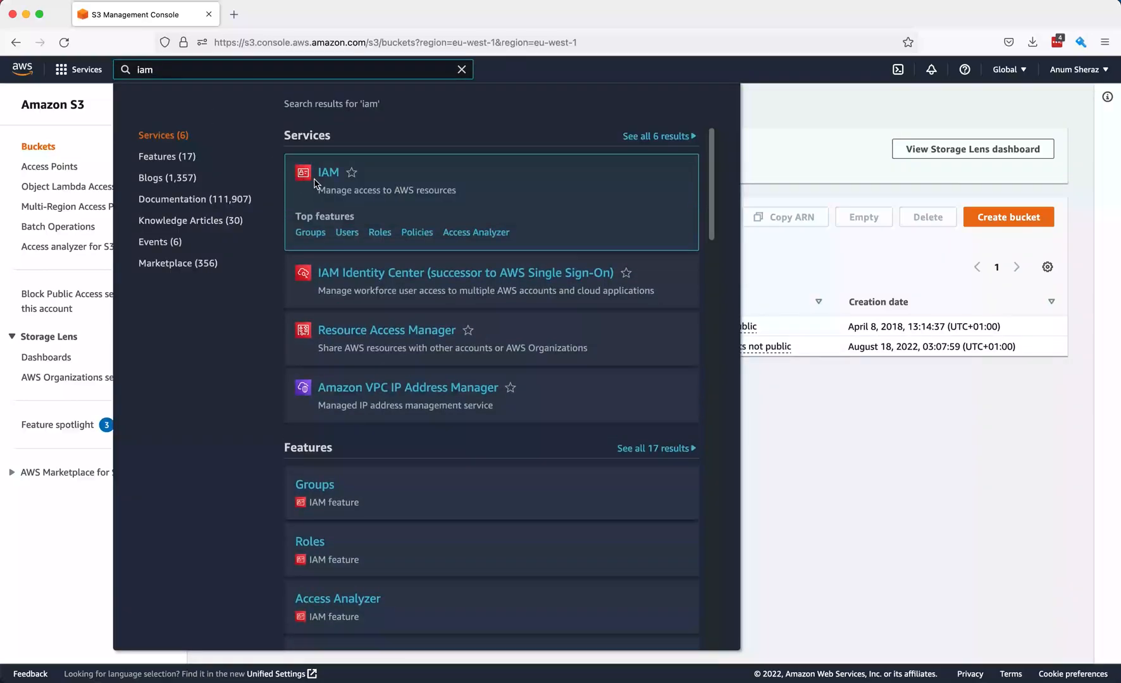
{"action": "left_click", "coordinate": [328, 172]}
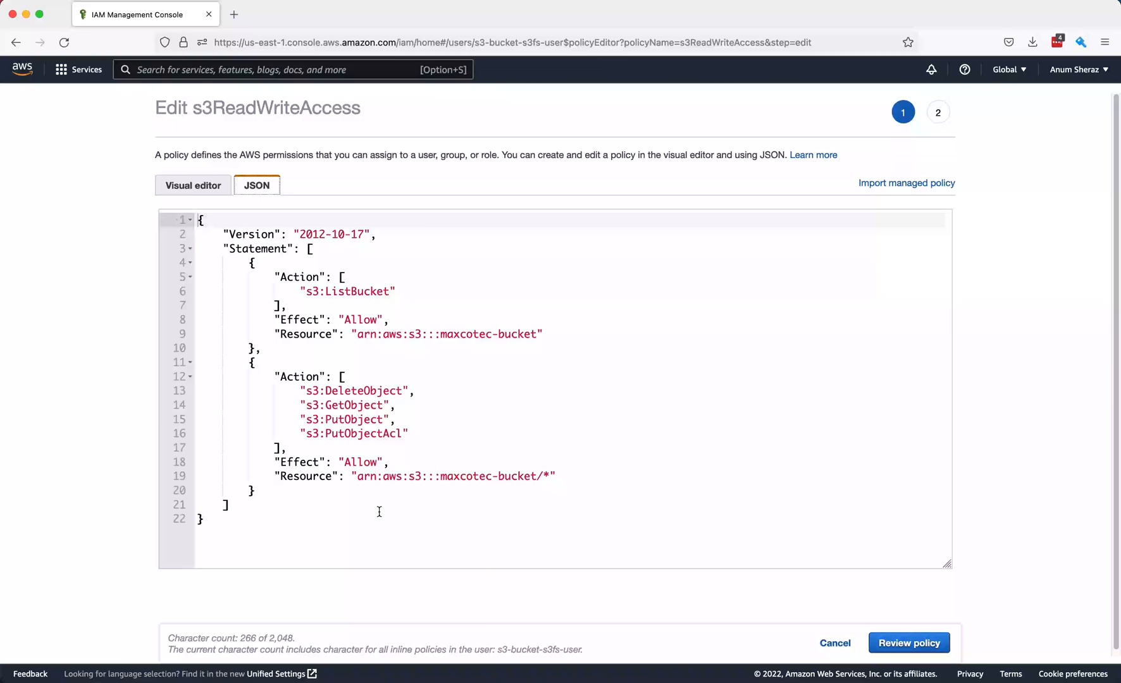
Cancel the policy edit and show the s3-bucket-s3fs-user's Security credentials with its access keys.
{"action": "left_click", "coordinate": [834, 643]}
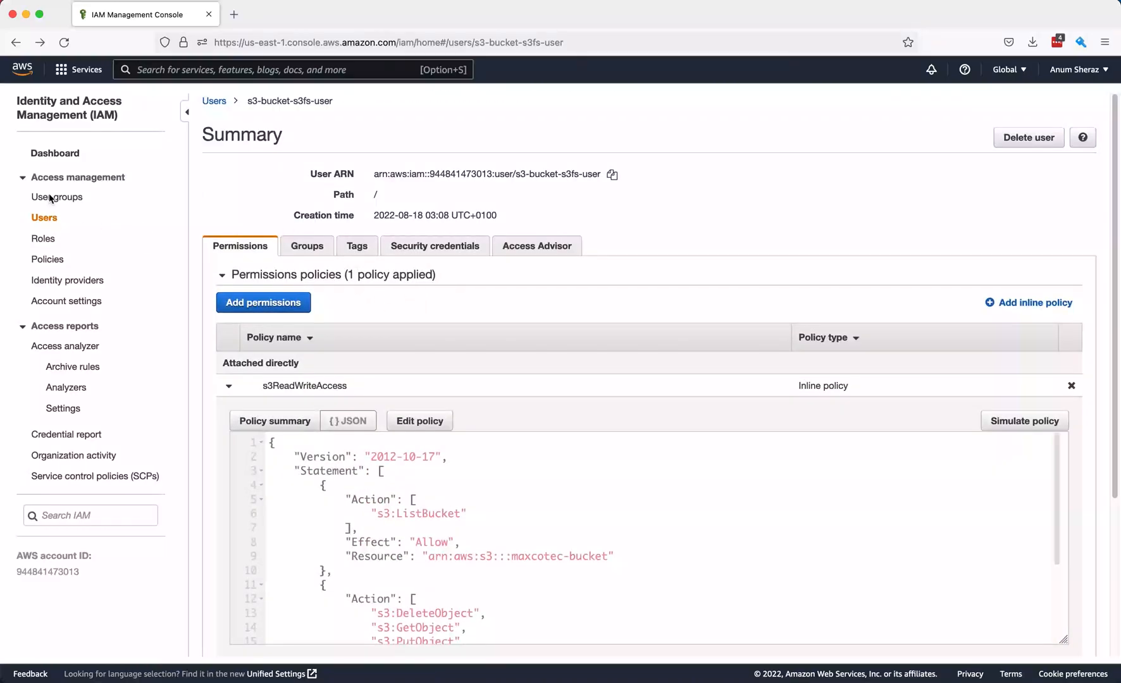
{"action": "left_click", "coordinate": [434, 245]}
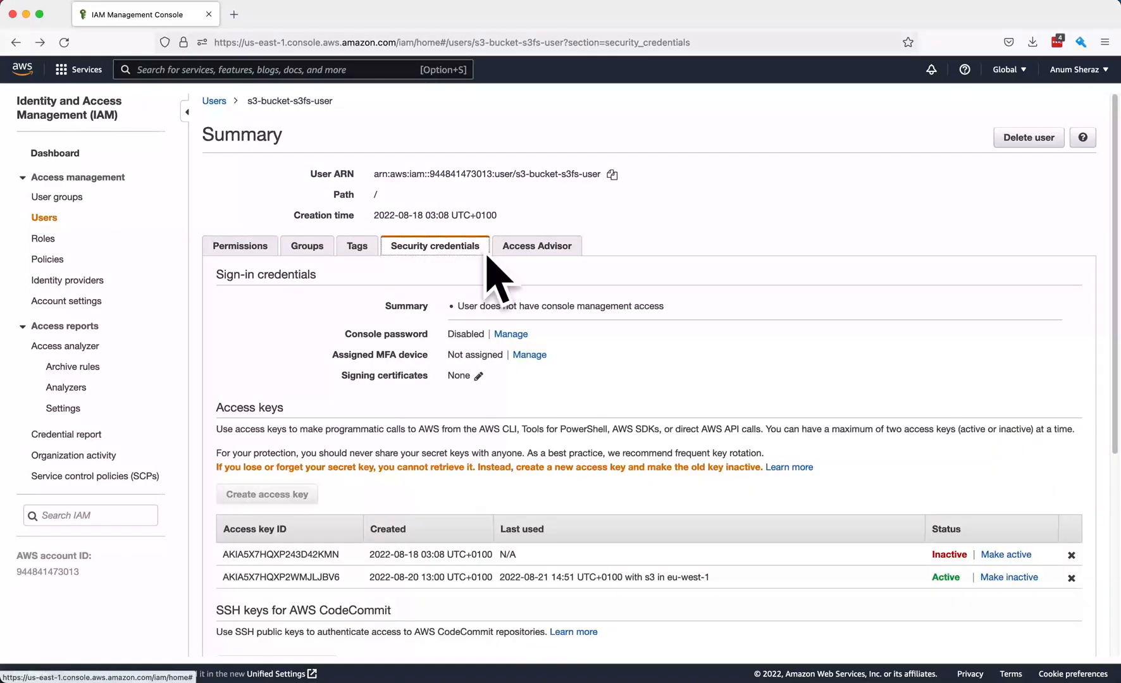
{"action": "scroll", "scroll_direction": "down", "scroll_amount": 3}
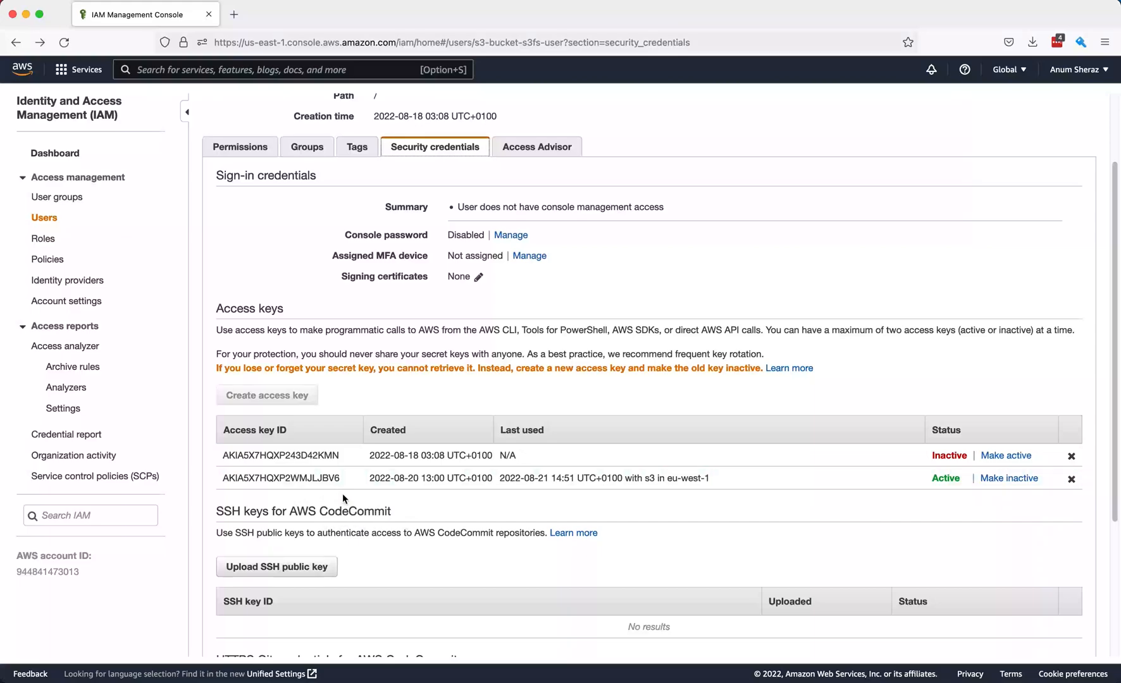
{"action": "mouse_move", "coordinate": [529, 478]}
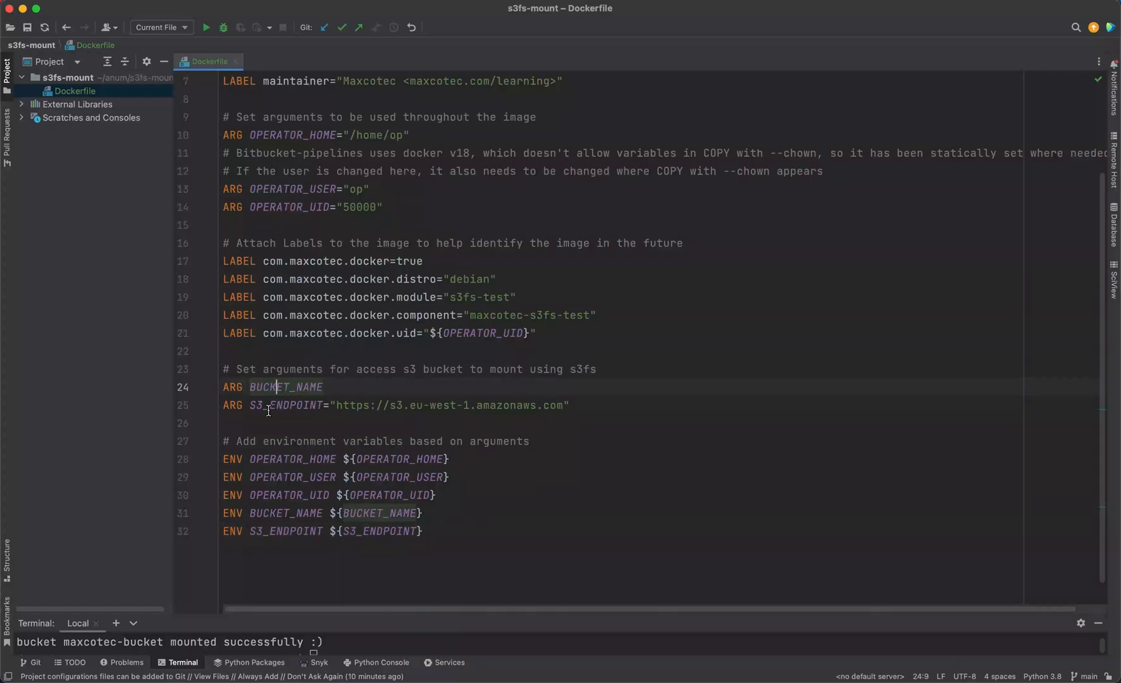
Add ARG ACCESS_KEY_ID and SECRET_ACCESS_KEY plus a RUN echo appending the s3fs mount to /etc/fstab.
{"action": "double_click", "coordinate": [294, 405]}
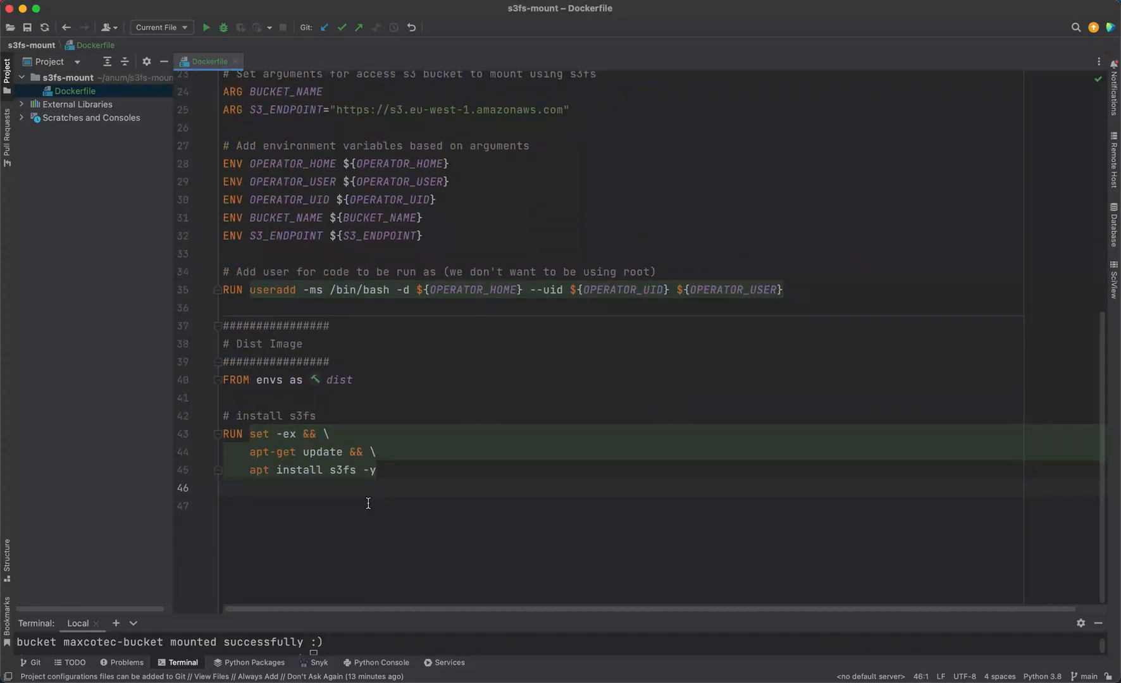
{"action": "type", "text": "ARG ACCESS_KEY_ID"}
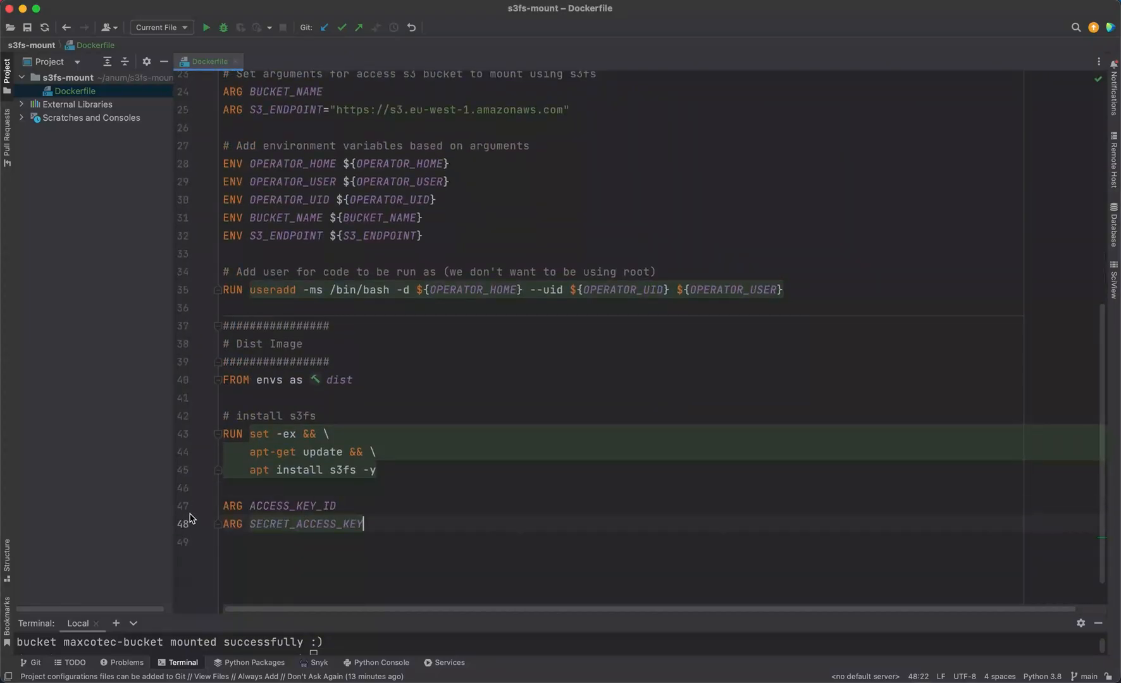
{"action": "scroll", "scroll_direction": "down", "scroll_amount": 3}
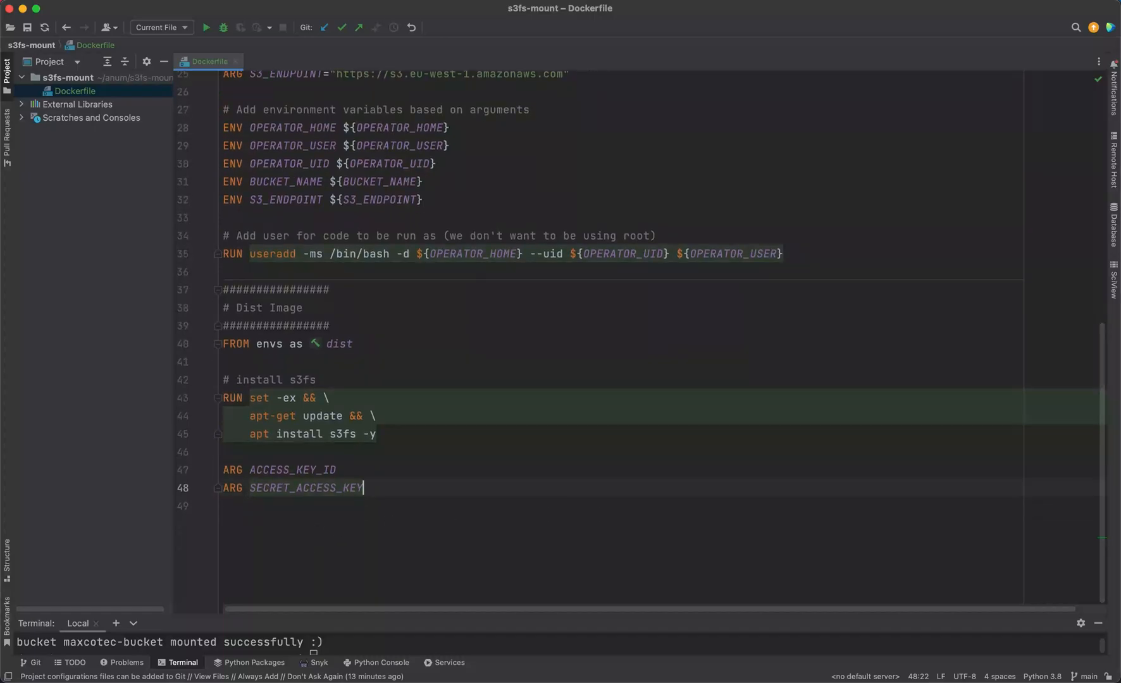
{"action": "key", "text": "enter"}
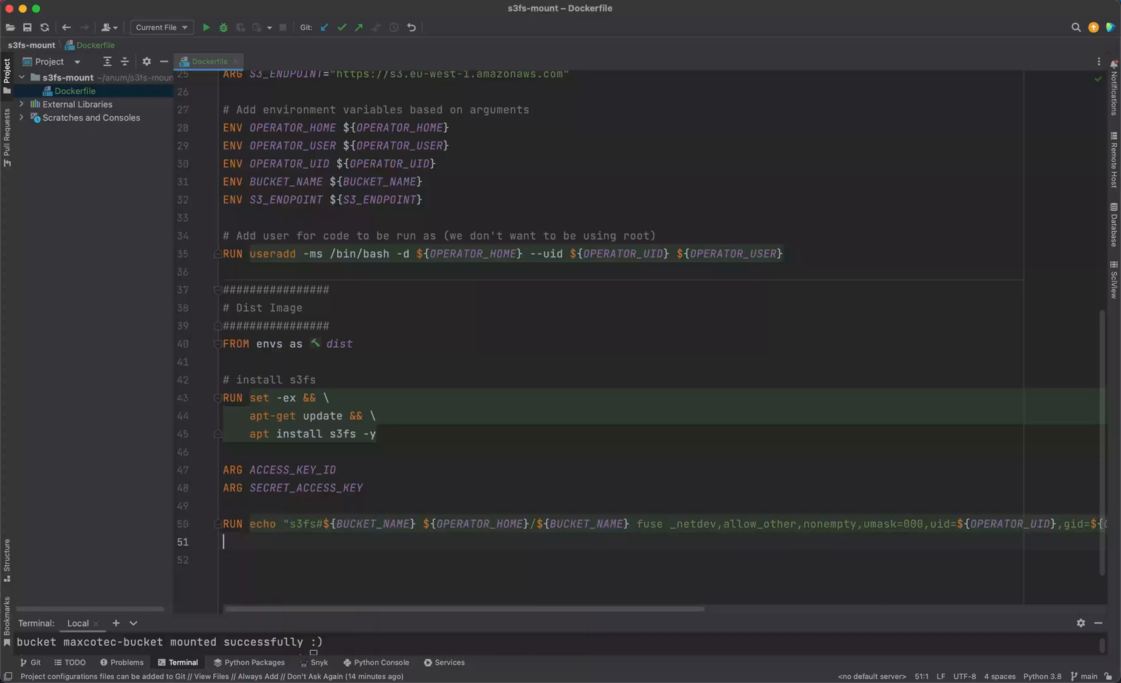
{"action": "scroll", "scroll_direction": "right", "scroll_amount": 3}
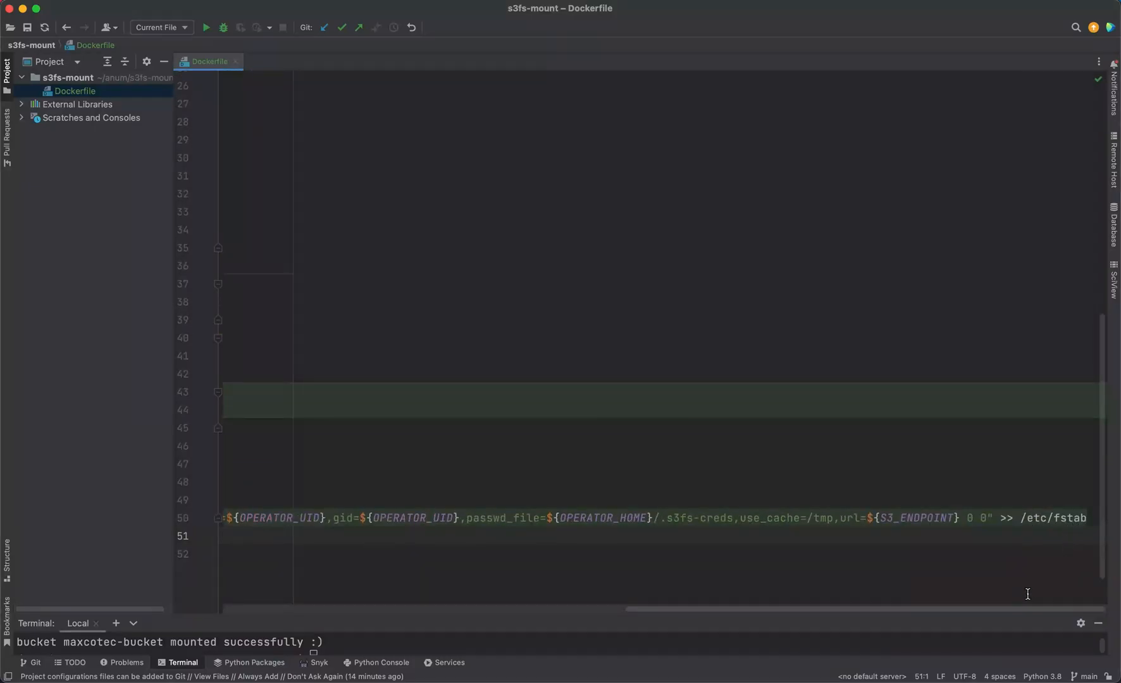
{"action": "scroll", "scroll_direction": "left", "scroll_amount": 3}
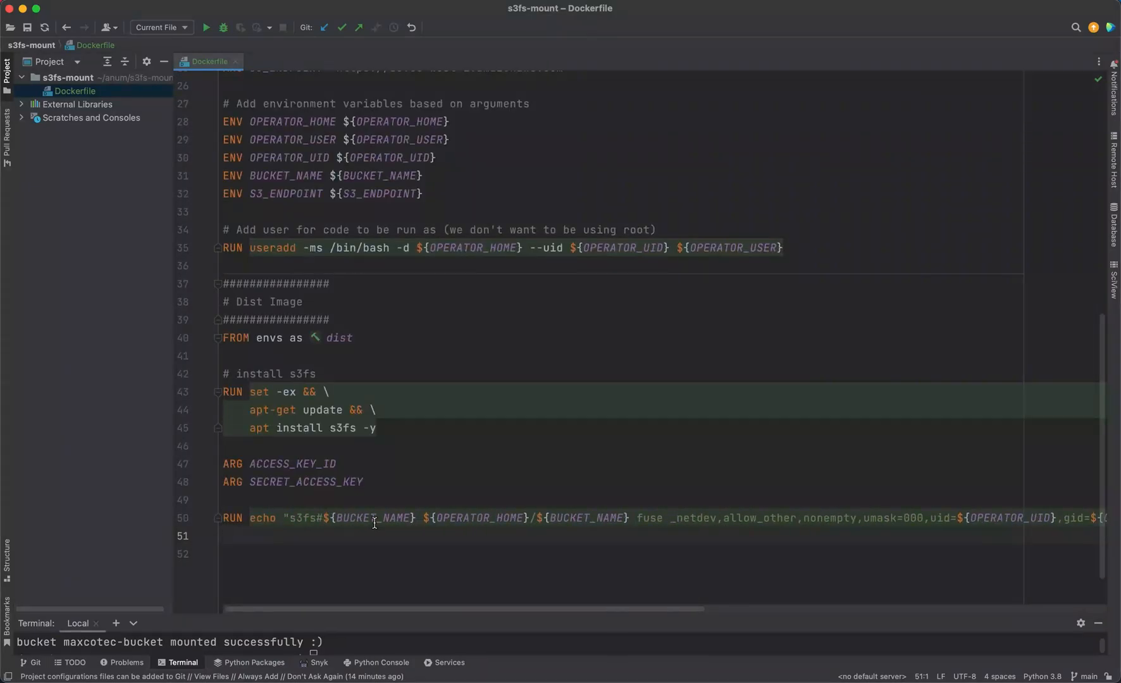
{"action": "mouse_move", "coordinate": [364, 528]}
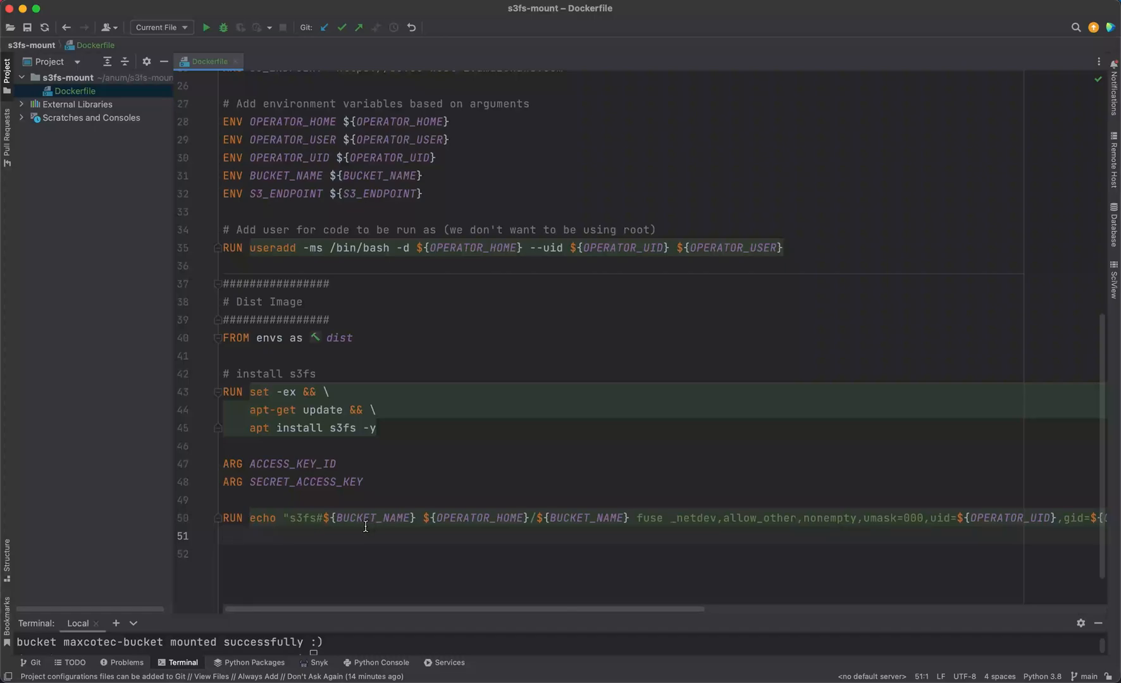
{"action": "left_click", "coordinate": [224, 540]}
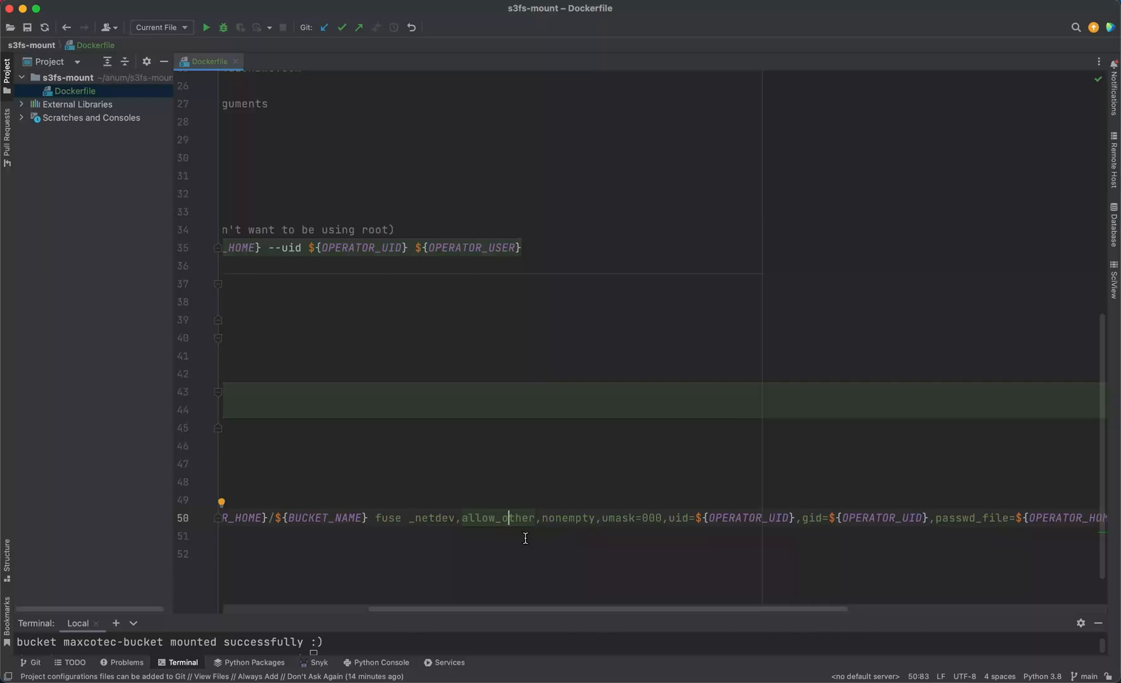
{"action": "mouse_move", "coordinate": [568, 536]}
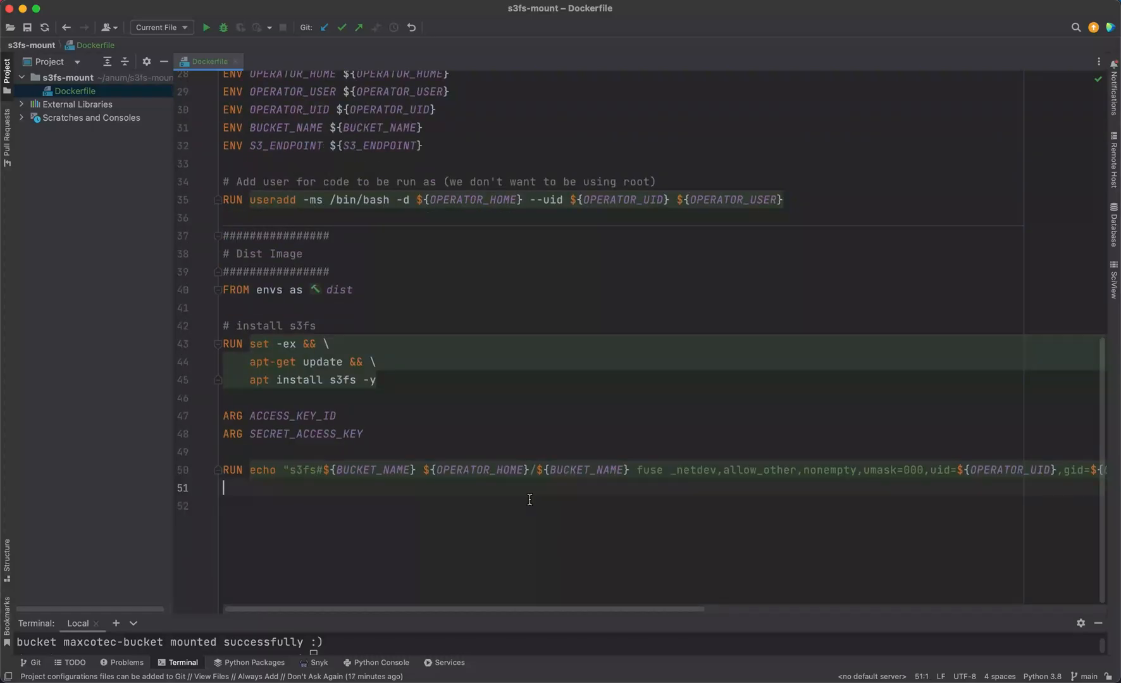
Add RUN sed -i '/user_allow_other/s/^#//g' /etc/fuse.conf to uncomment user_allow_other.
{"action": "type", "text": "RUN sed -i '/user_allow_other/s/^#//g' /etc/fuse.conf"}
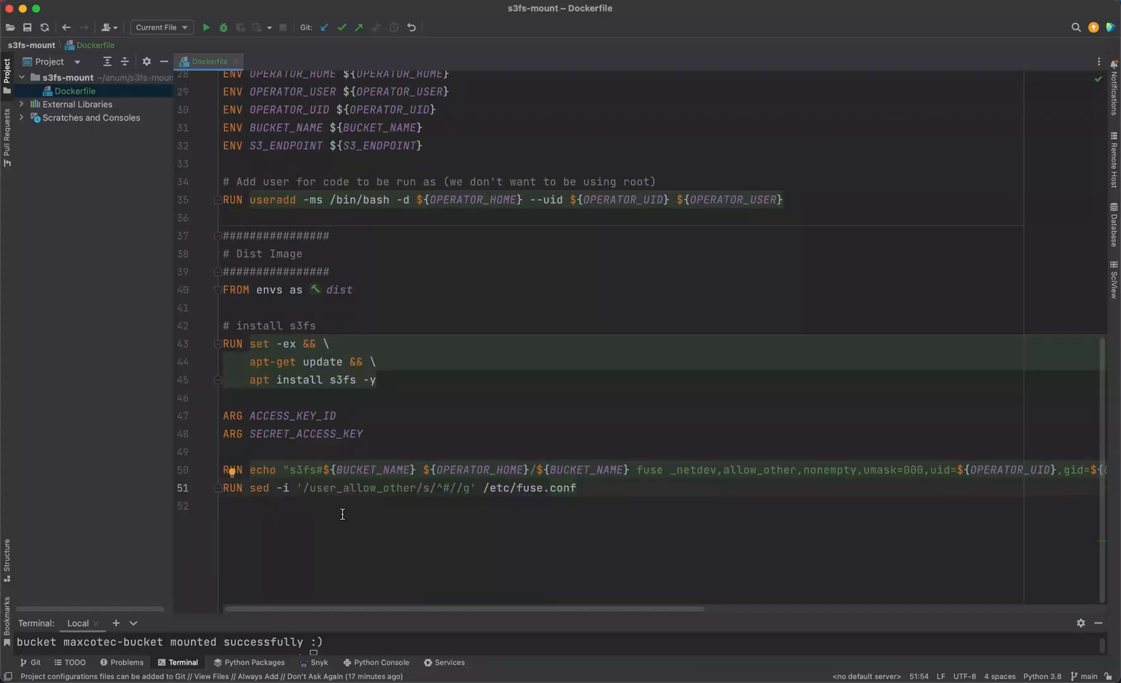
{"action": "left_click", "coordinate": [576, 488]}
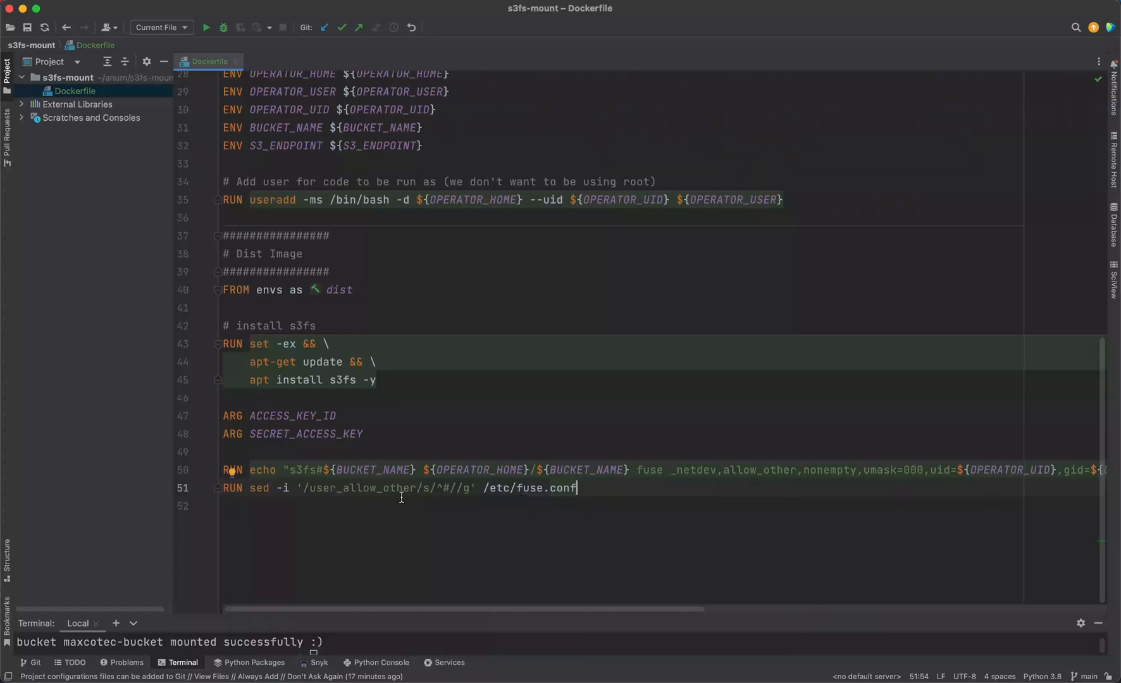
{"action": "double_click", "coordinate": [339, 488]}
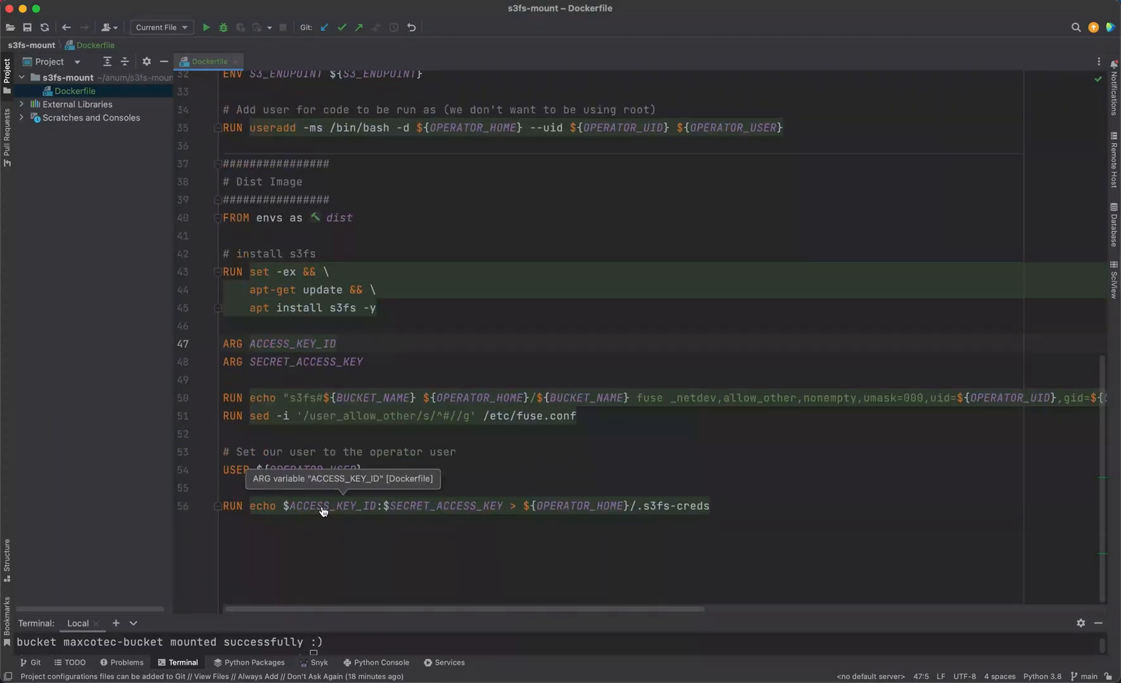
{"action": "mouse_move", "coordinate": [443, 511]}
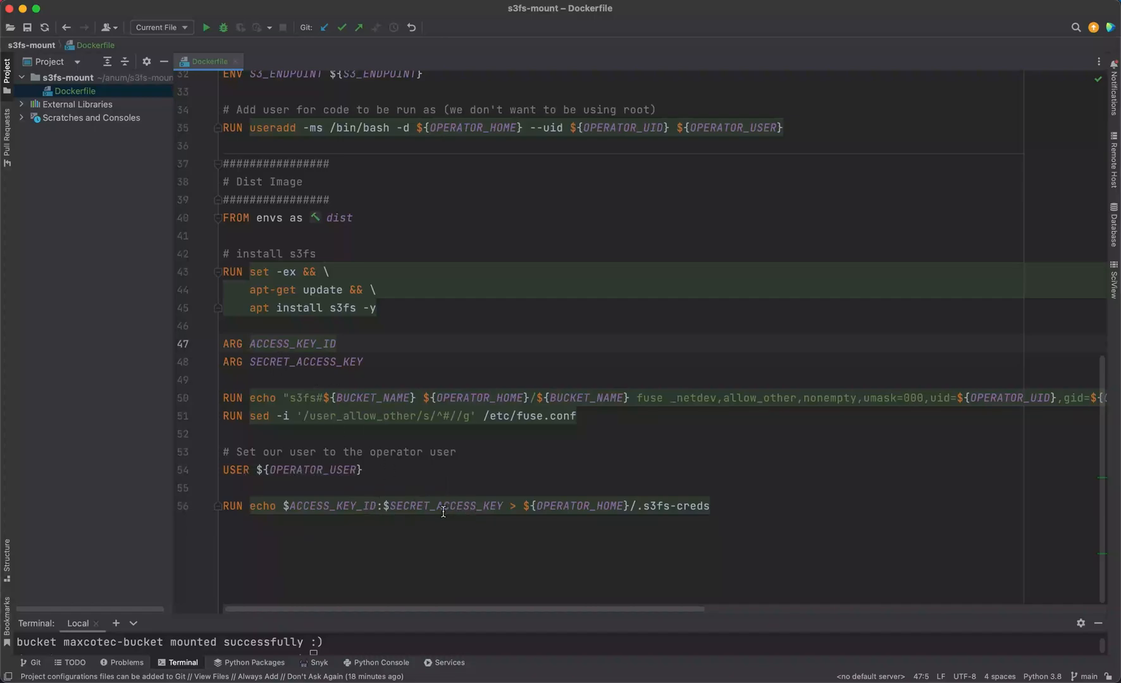
Name the credentials file .s3fs-creds and restrict it with RUN chmod 400 ${OPERATOR_HOME}/.s3fs-creds.
{"action": "double_click", "coordinate": [328, 506]}
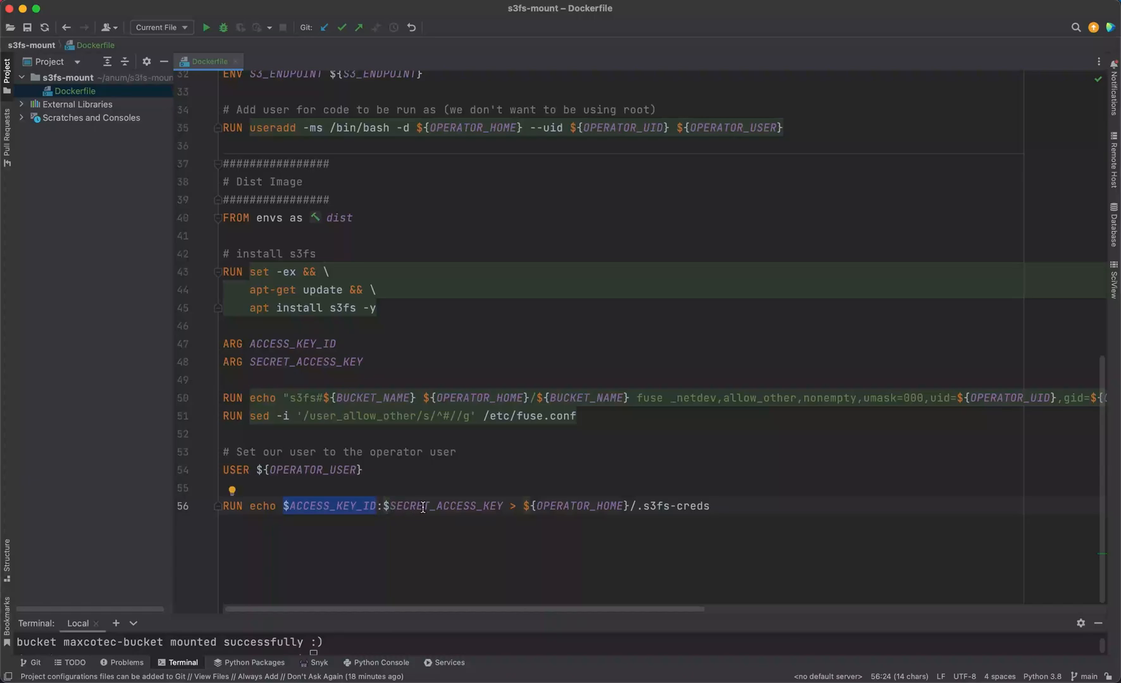
{"action": "left_click", "coordinate": [636, 506]}
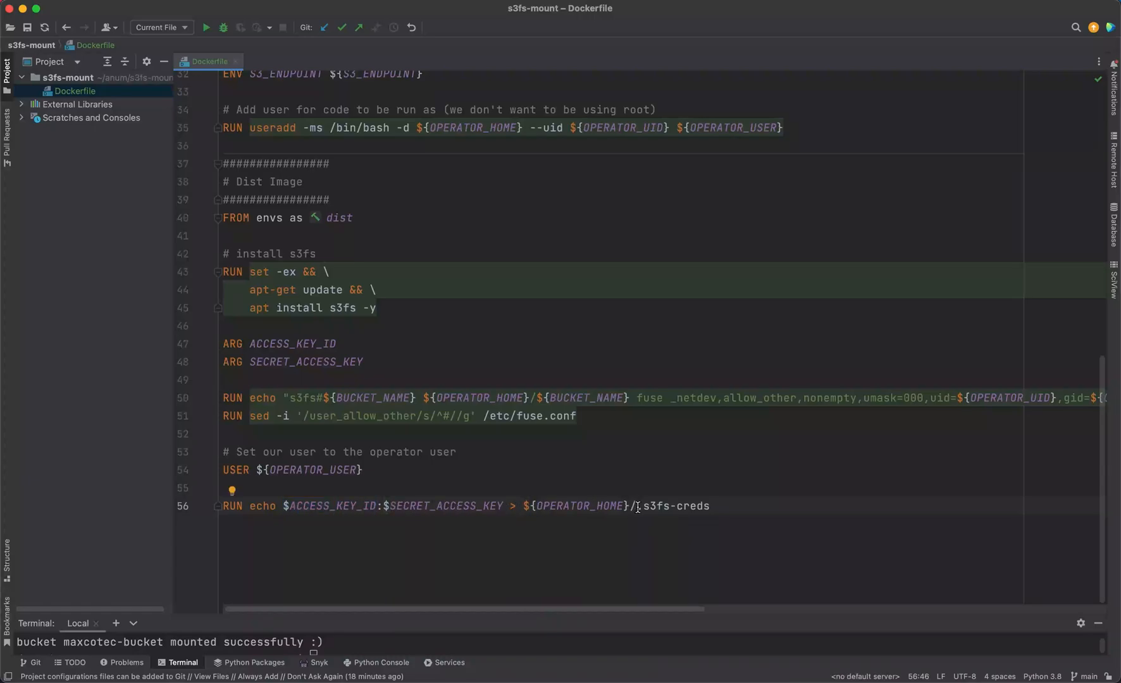
{"action": "type", "text": "."}
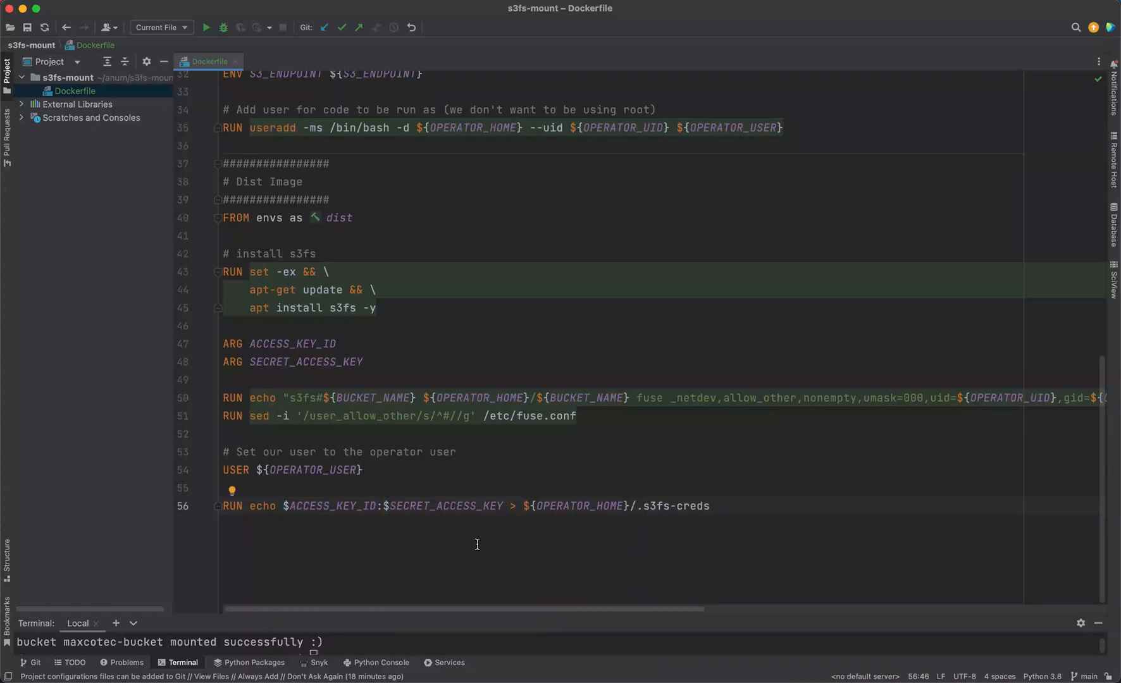
{"action": "type", "text": "RUN chmod 400 ${OPERATOR_HOME}/.s3fs-creds"}
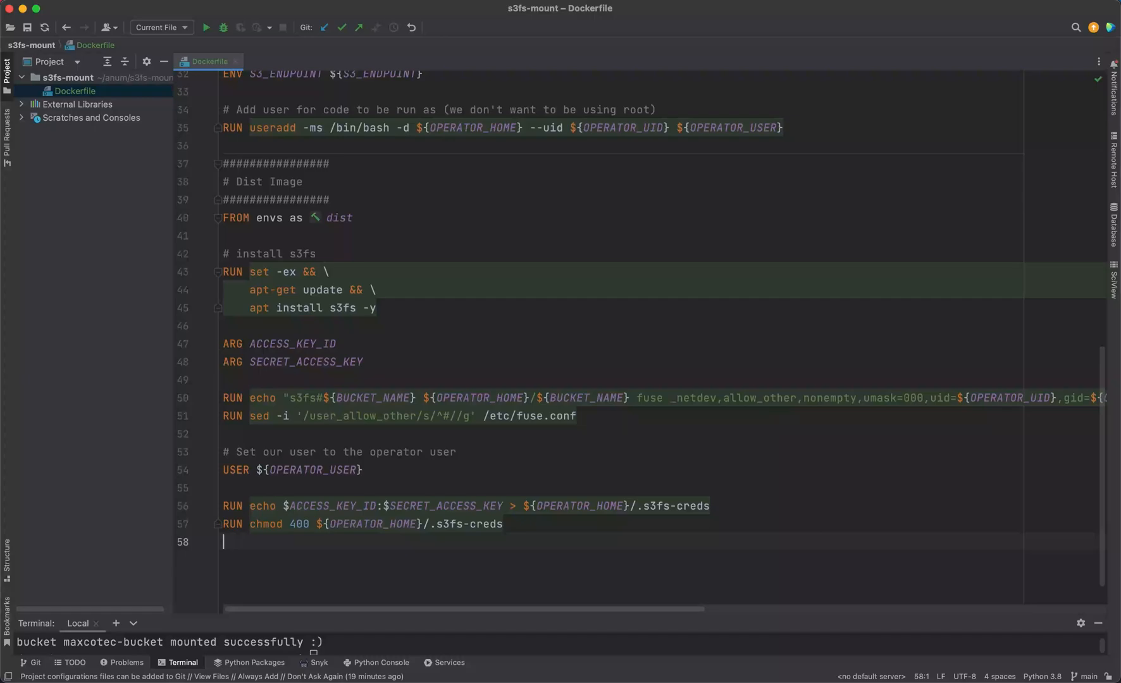
Add RUN mkdir ${OPERATOR_HOME}/${BUCKET_NAME} and set WORKDIR to the operator home.
{"action": "type", "text": "RUN mkdir ${OPERATOR_HOME}/${BUCKET_NAME}"}
{"action": "type", "text": "WORKDIR ${OPERATOR_HOME}"}
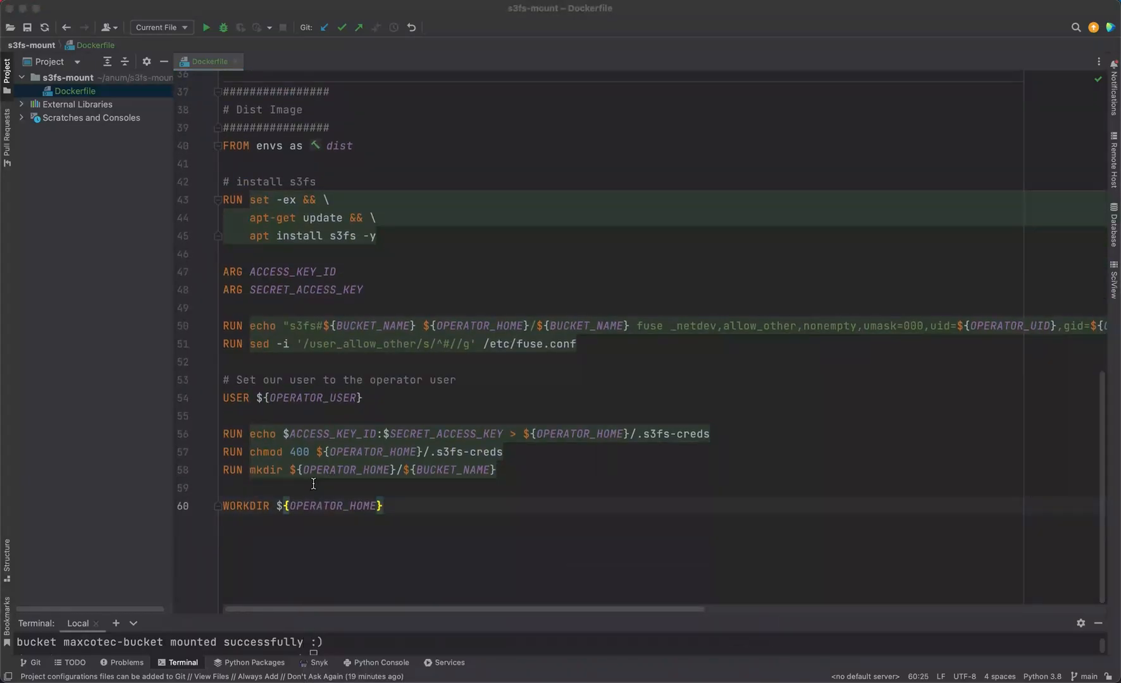
{"action": "mouse_move", "coordinate": [366, 483]}
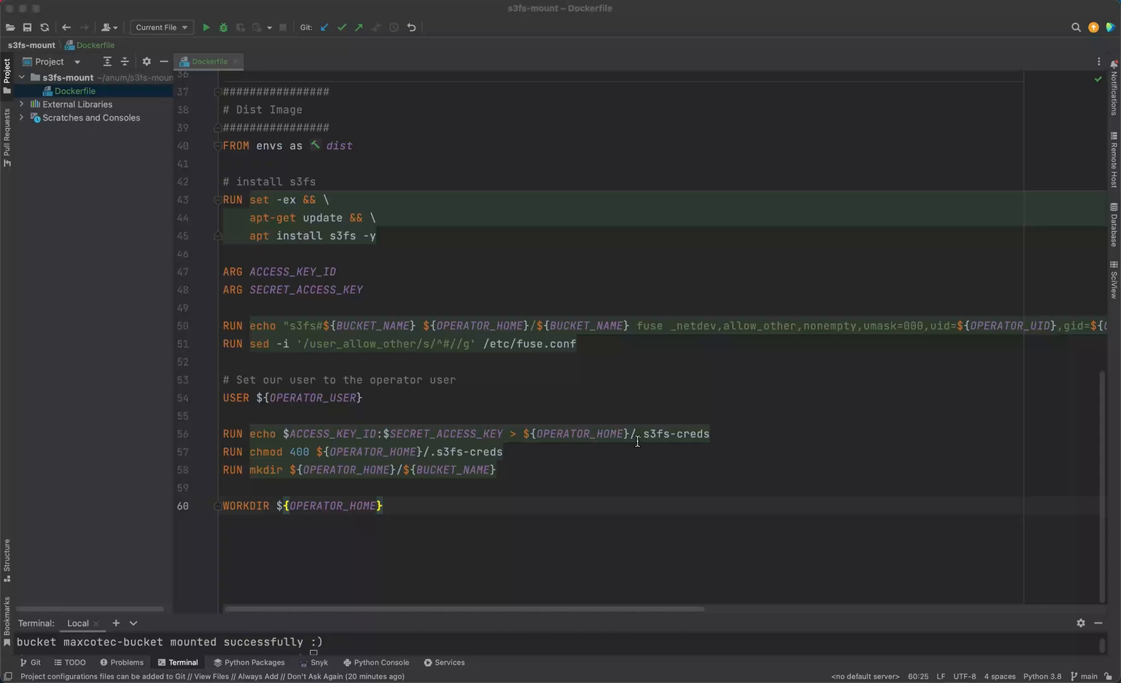
{"action": "left_click", "coordinate": [713, 434]}
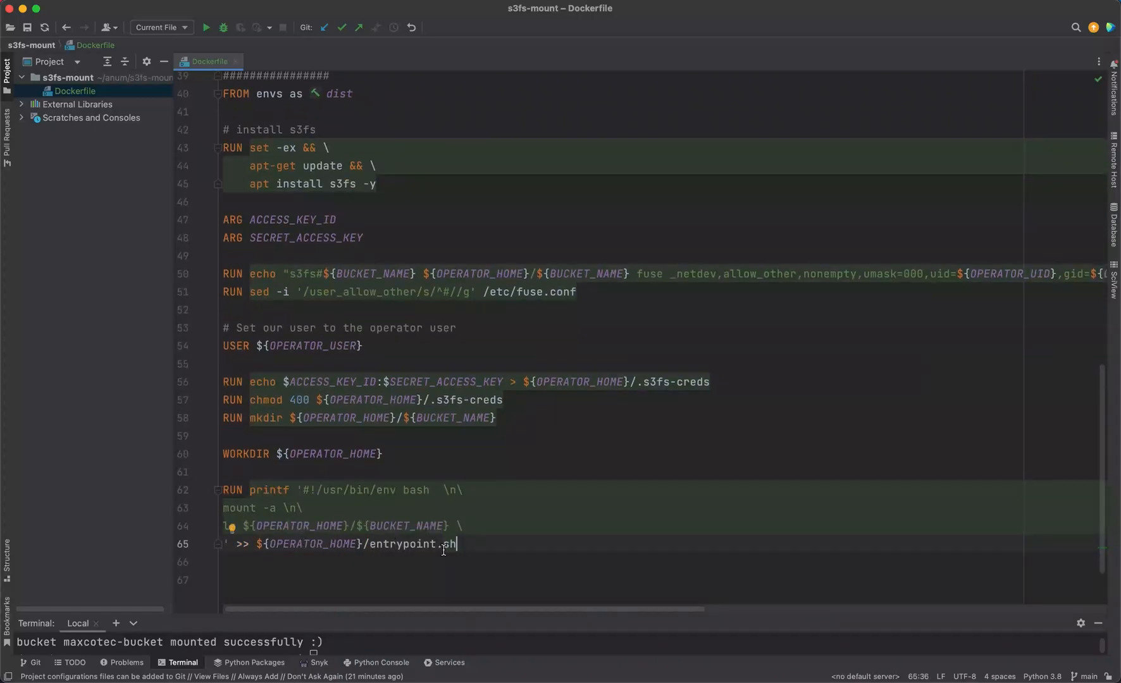
Make entrypoint.sh executable with chmod 700 and set ENTRYPOINT ["/home/op/entrypoint.sh"].
{"action": "scroll", "scroll_direction": "down", "scroll_amount": 3}
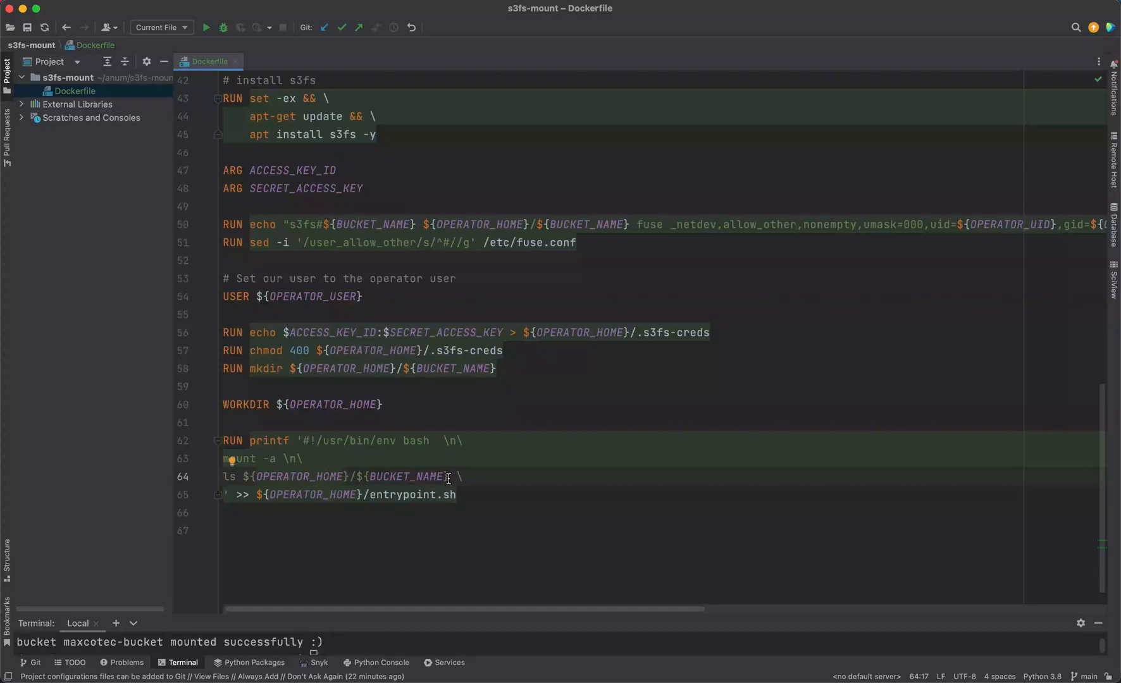
{"action": "triple_click", "coordinate": [336, 476]}
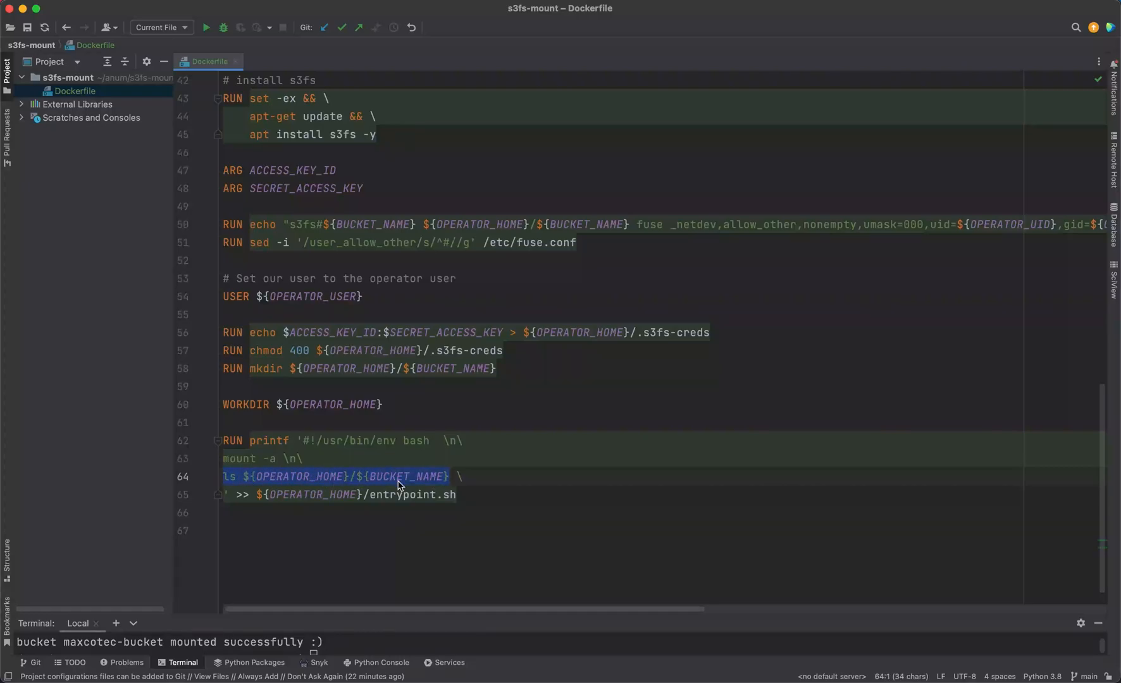
{"action": "type", "text": "RUN chmod 700 ${OPERATOR_HOME}/entrypoint.sh"}
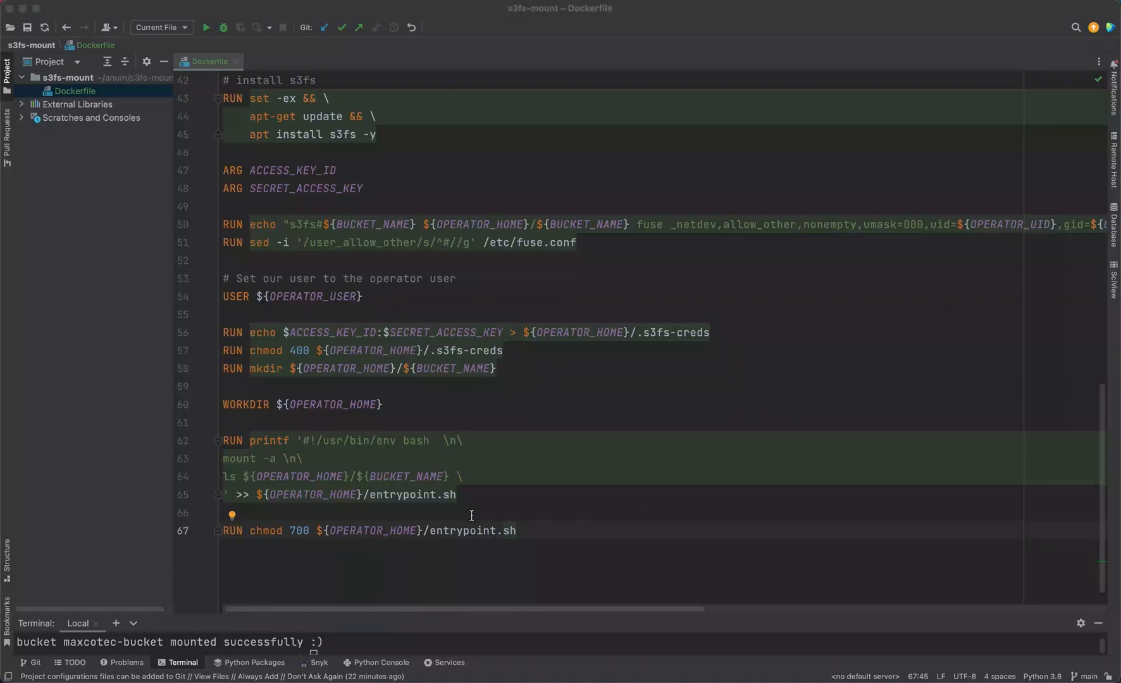
{"action": "type", "text": "ENTRYPOINT [ \"/home/op/entrypoint.sh\" ]"}
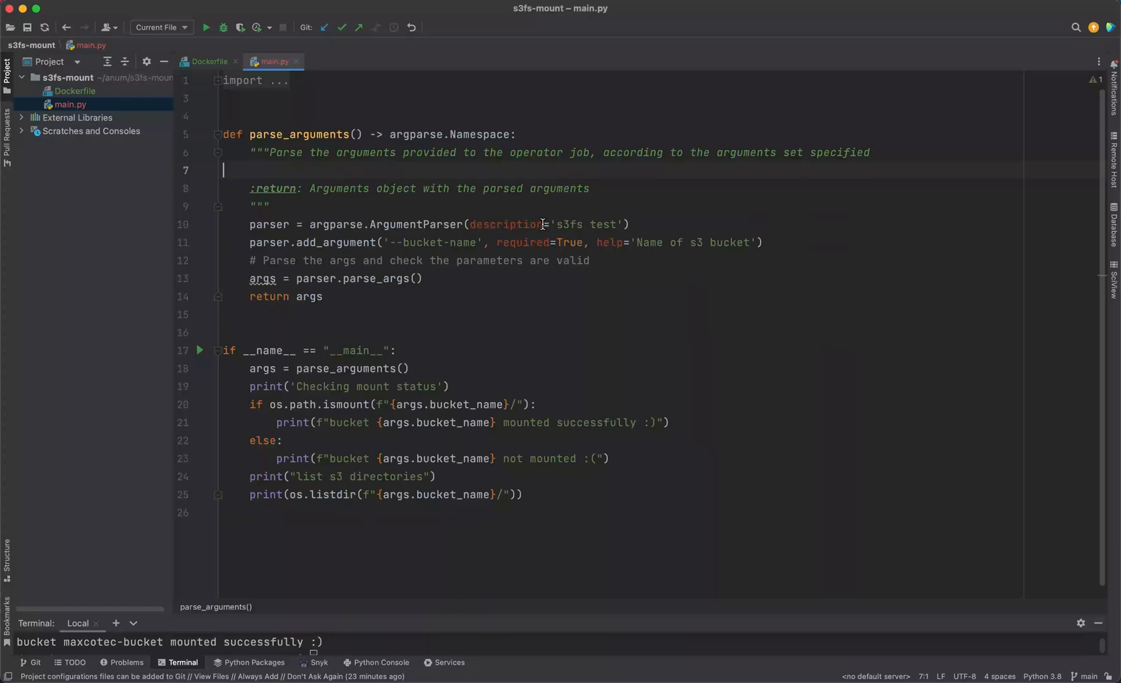
Review main.py, then add COPY main.py . after WORKDIR in the Dockerfile.
{"action": "double_click", "coordinate": [438, 242]}
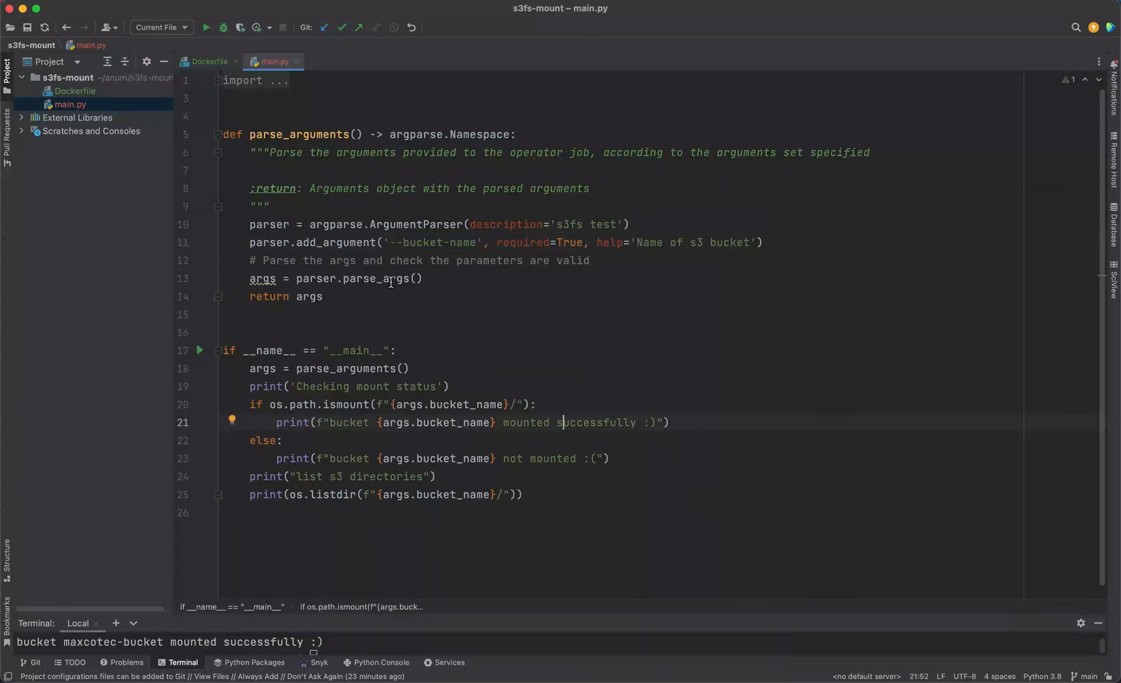
{"action": "left_click", "coordinate": [75, 91]}
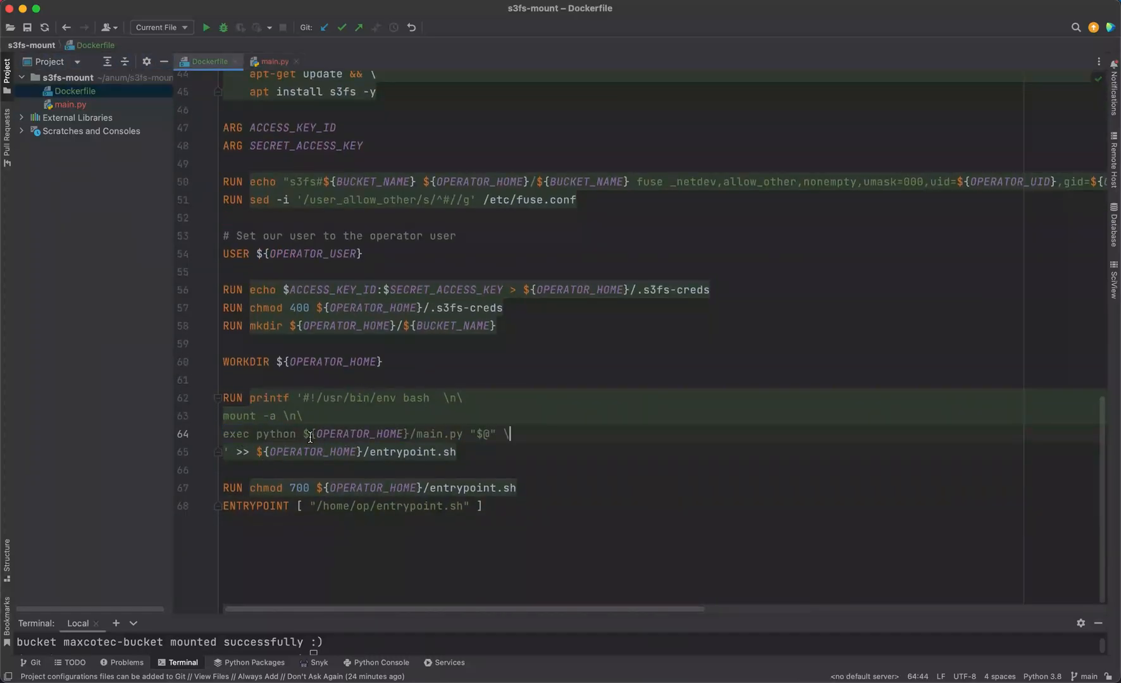
{"action": "left_click", "coordinate": [455, 437]}
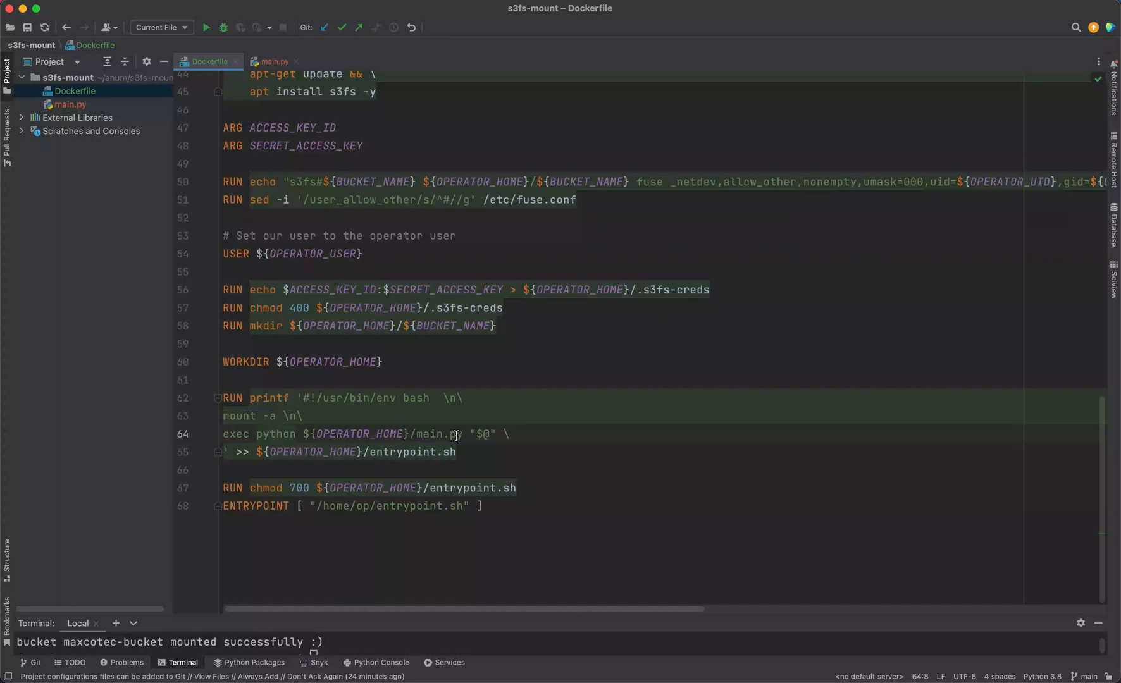
{"action": "double_click", "coordinate": [483, 434]}
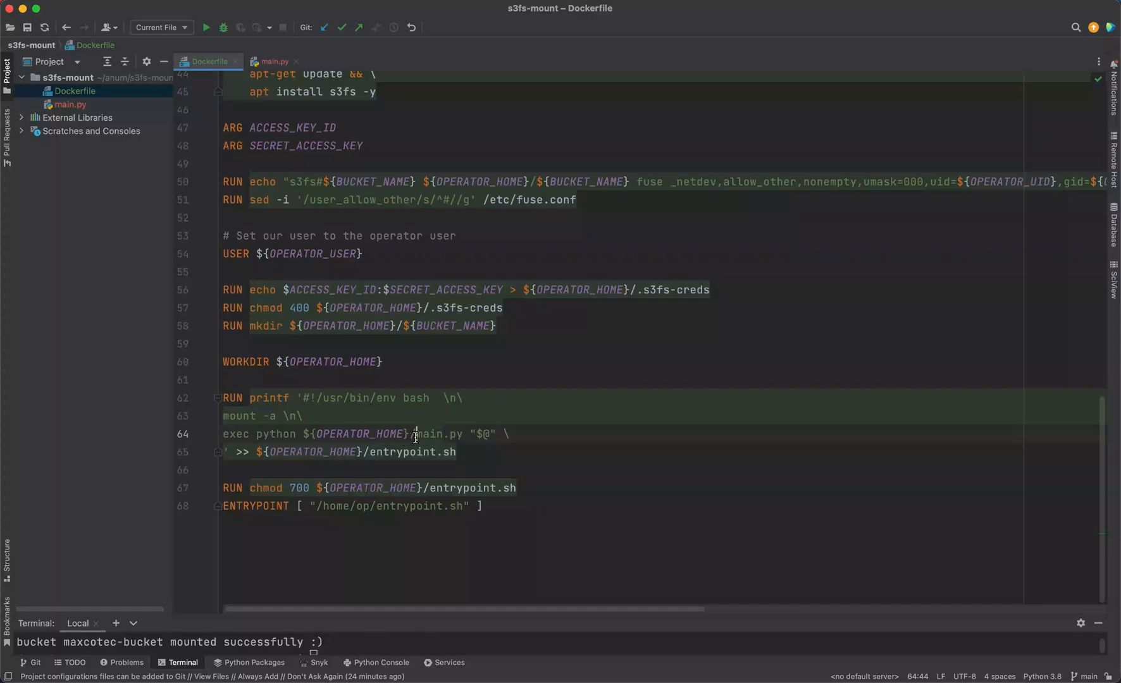
{"action": "double_click", "coordinate": [440, 434]}
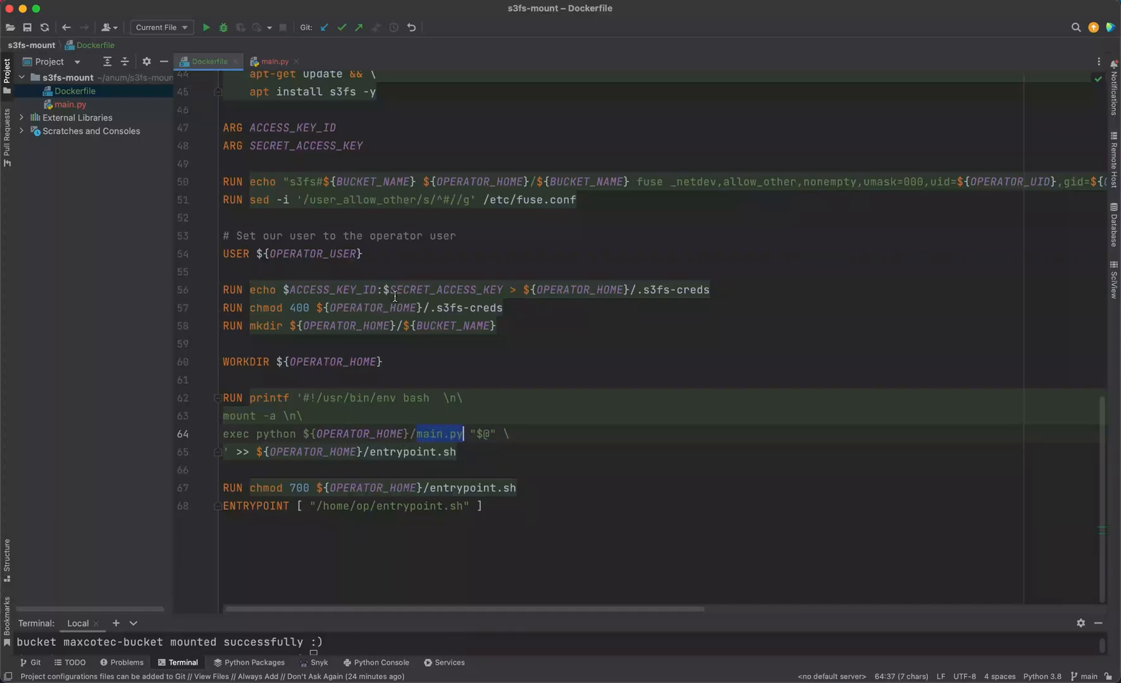
{"action": "type", "text": "COPY main.py ."}
{"action": "left_click", "coordinate": [556, 643]}
{"action": "type", "text": "podman"}
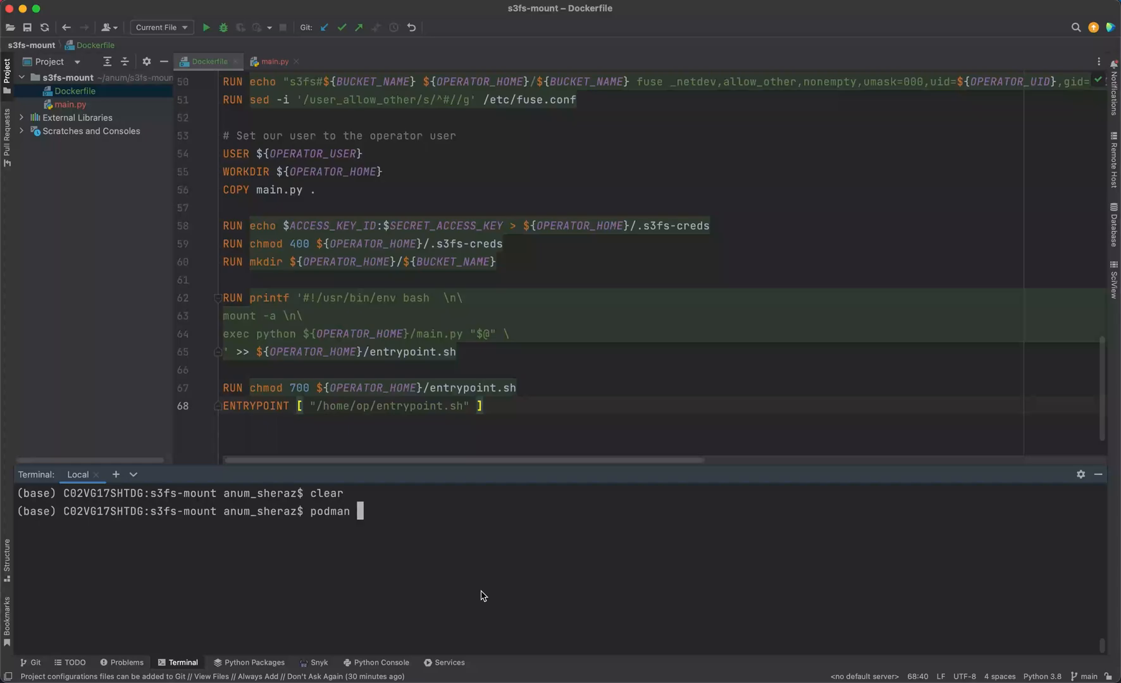
Run podman build . -t s3fs_mount with BUCKET_NAME=maxcotec-bucket and access key build args.
{"action": "type", "text": "build"}
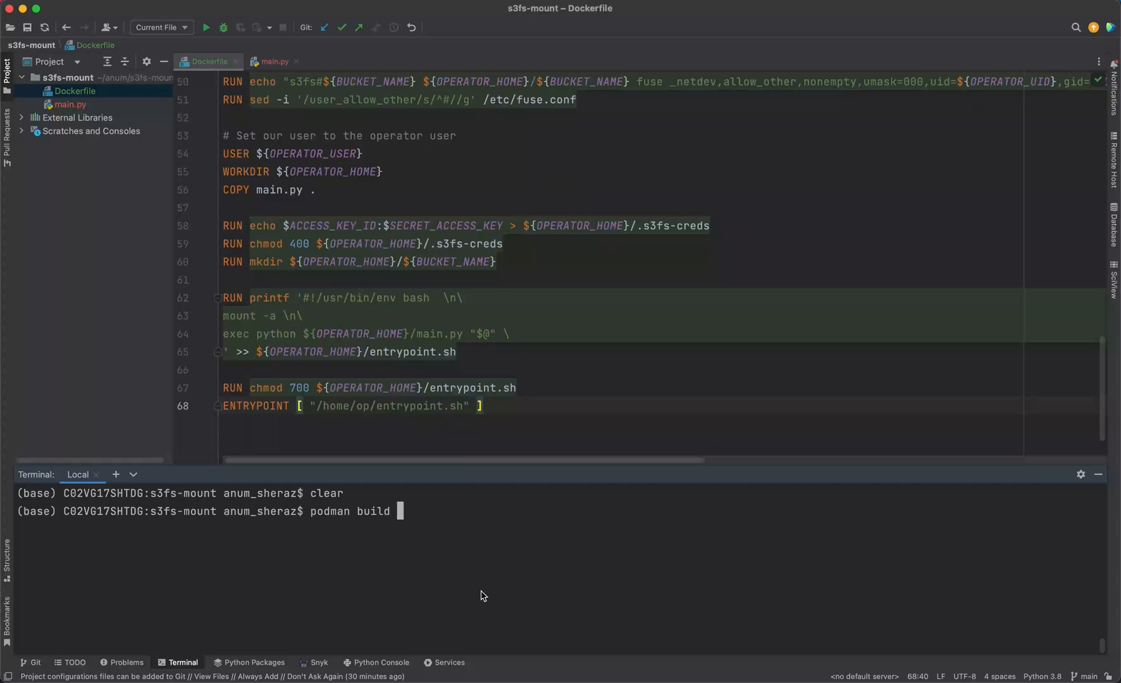
{"action": "type", "text": "."}
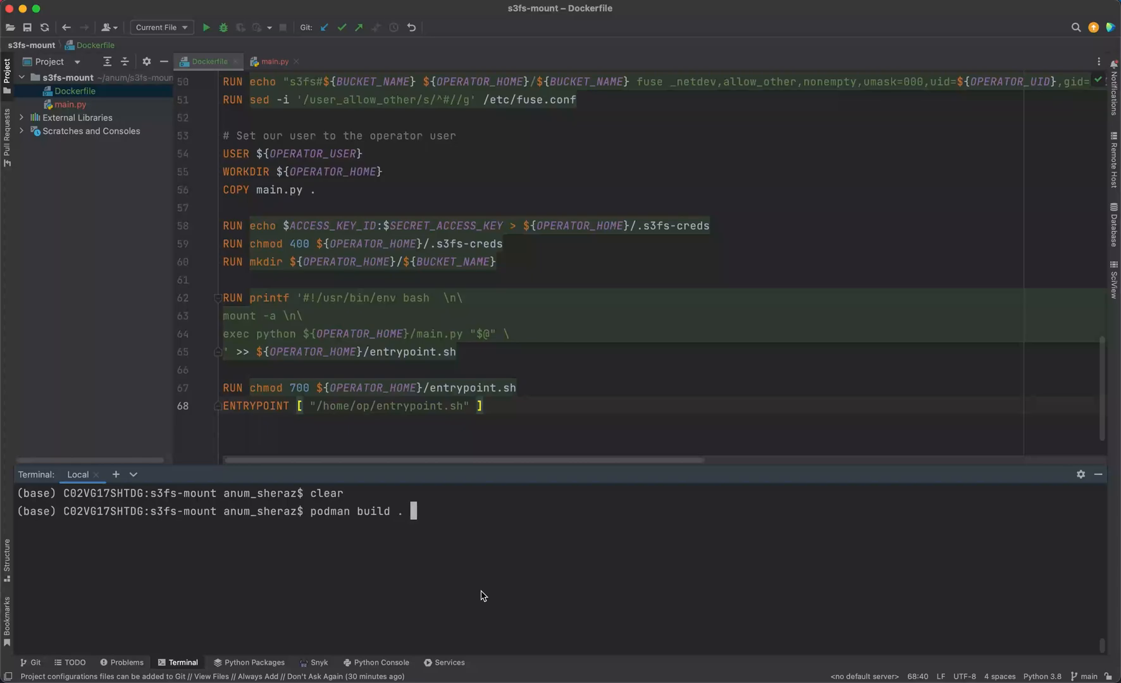
{"action": "type", "text": "-t s3fs_mount"}
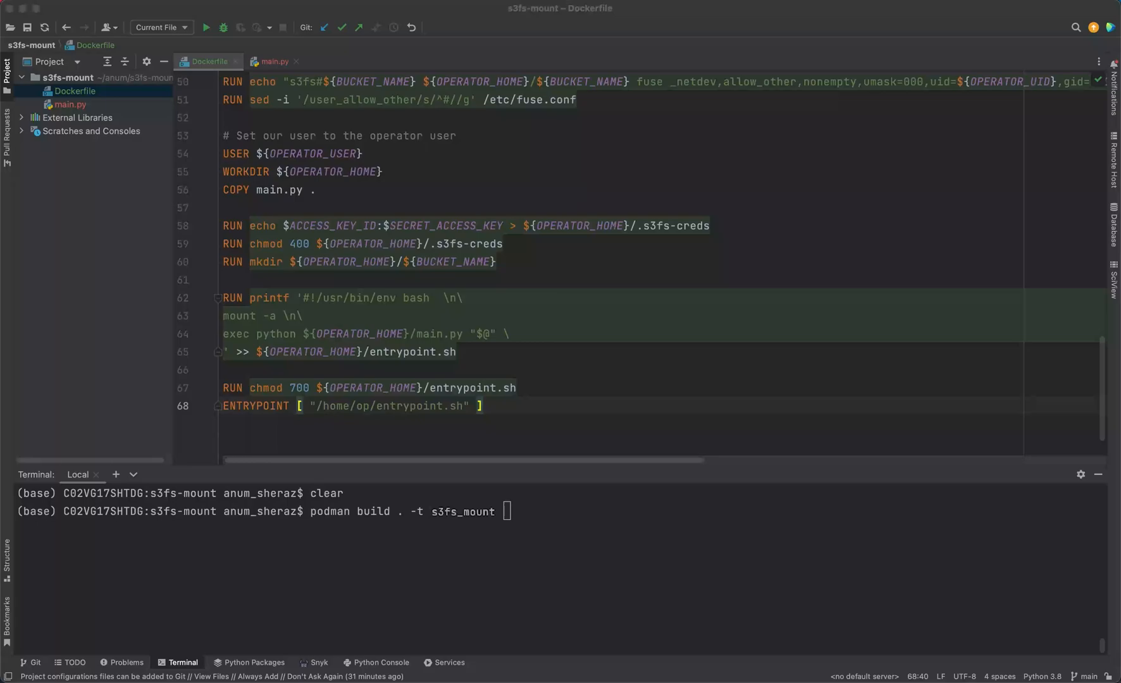
{"action": "type", "text": "--build-arg BUCKET_NAME=maxcotec-bucket"}
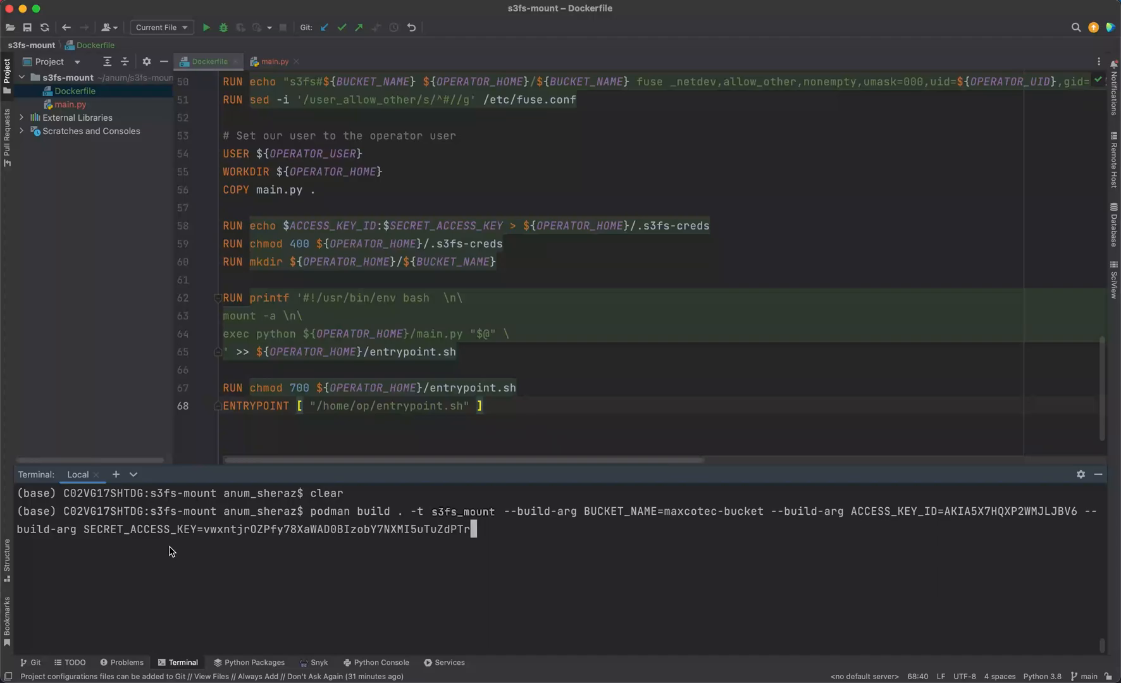
{"action": "mouse_move", "coordinate": [487, 541]}
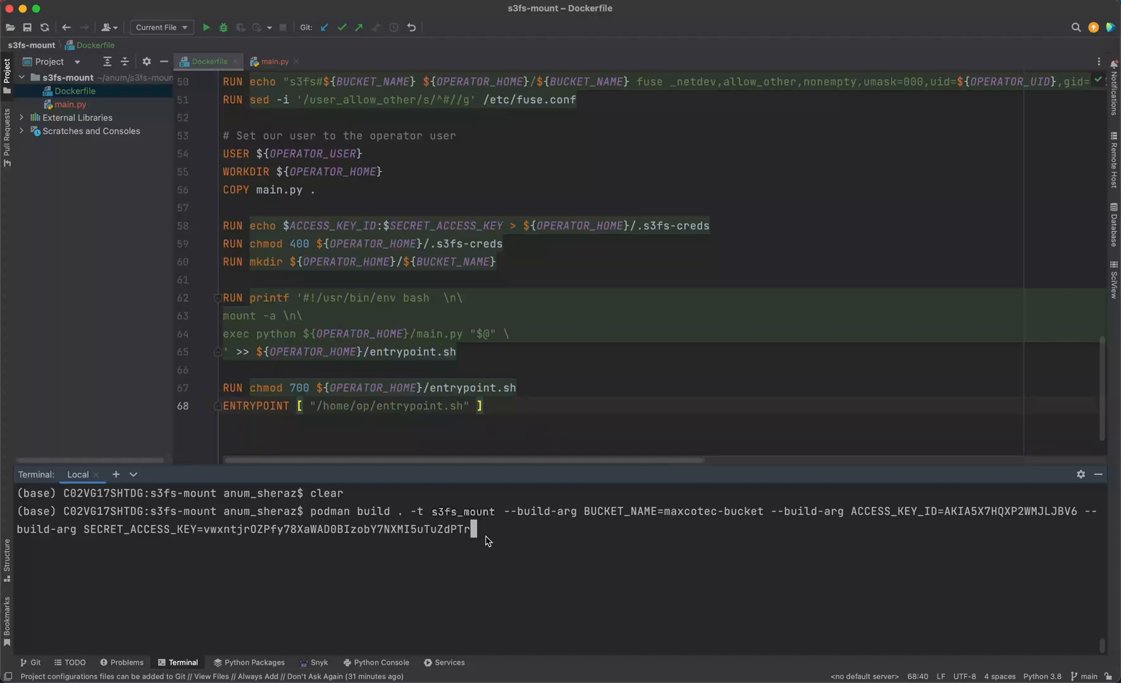
{"action": "key", "text": "enter"}
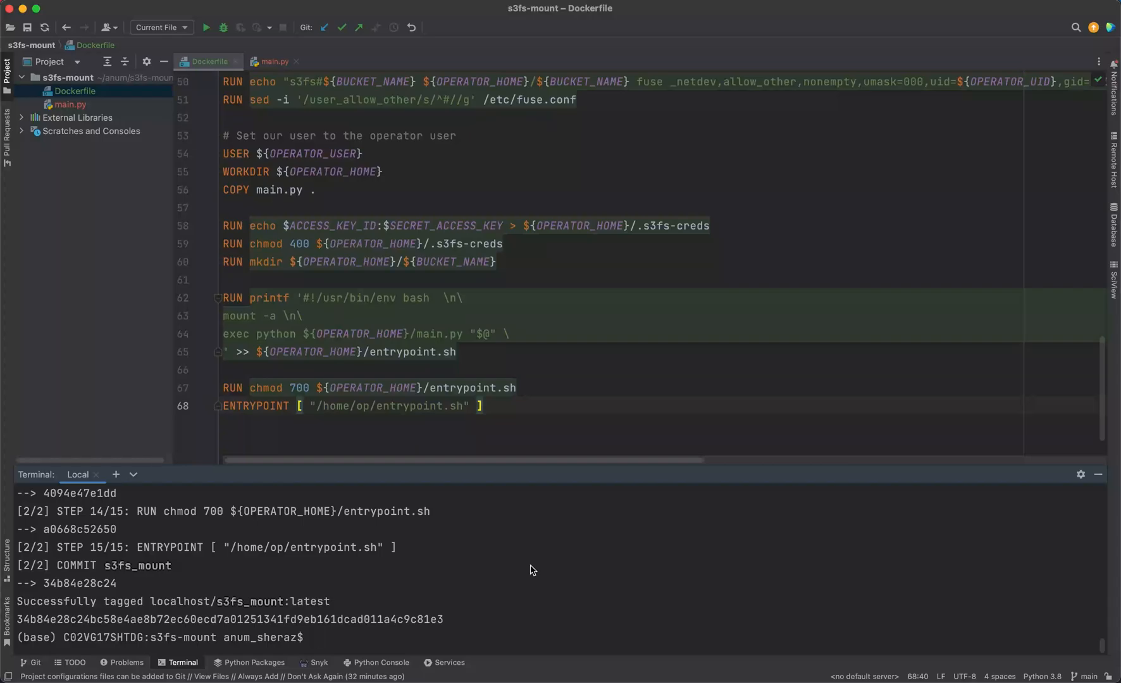
Run podman run -it --privileged localhost/s3fs_mount:latest --bucket-name=maxcotec-bucket.
{"action": "type", "text": "podman run -it  --privileged localhost/s3fs_mount:latest"}
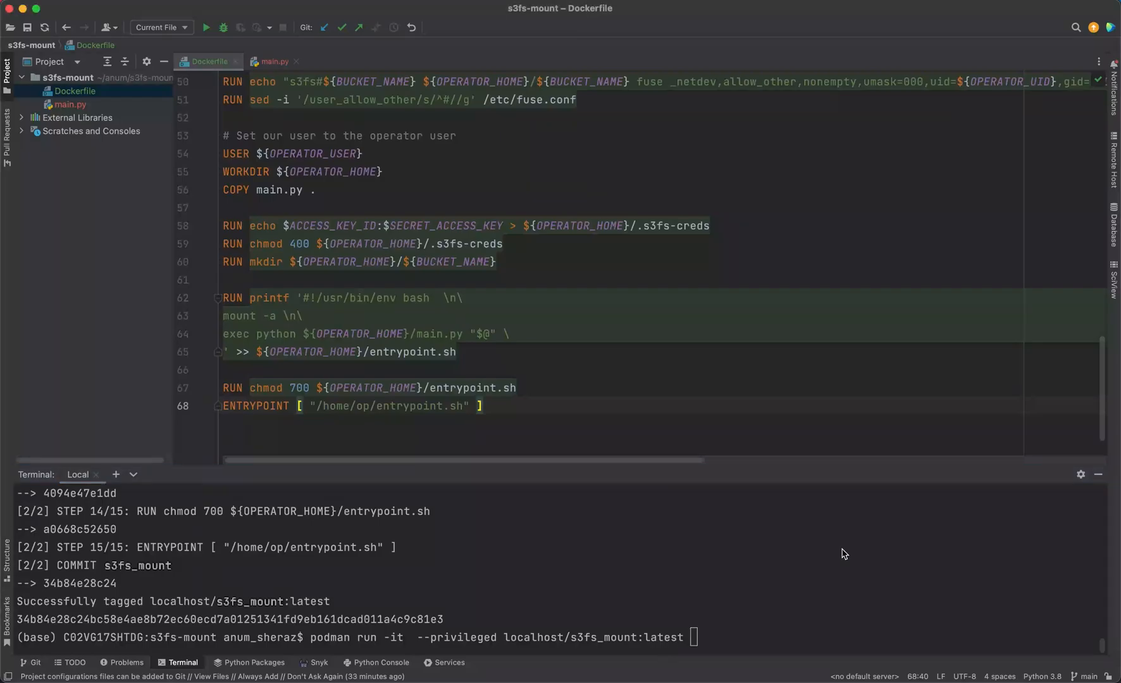
{"action": "type", "text": "--bucket-name=maxcotec-bucket"}
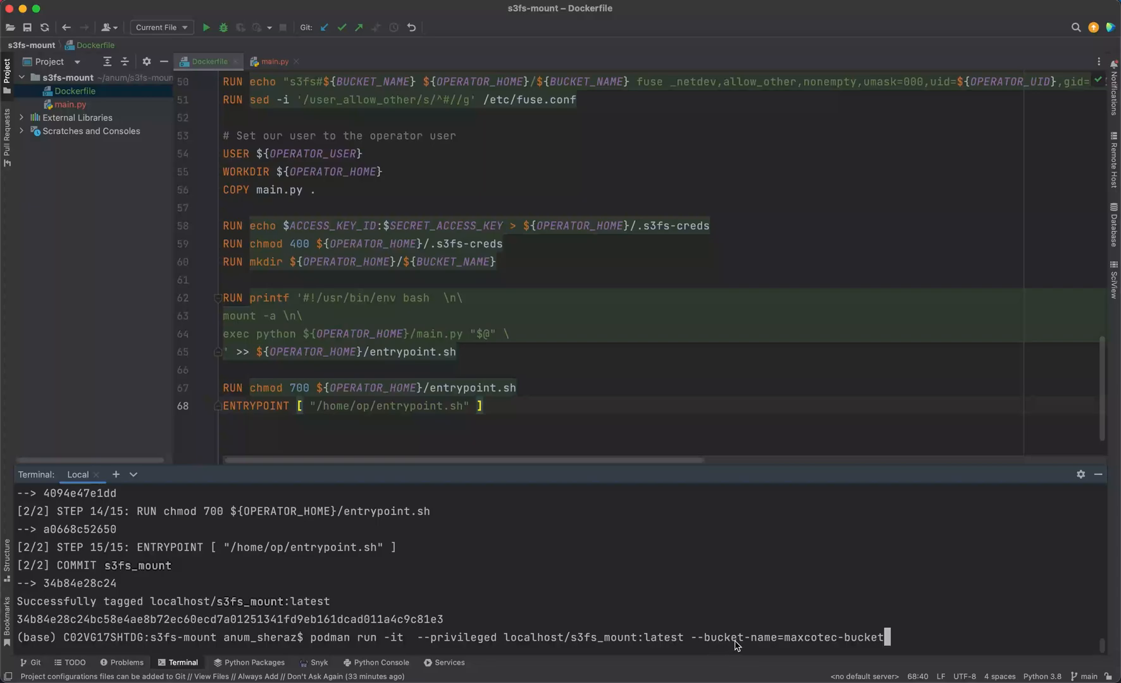
{"action": "mouse_move", "coordinate": [965, 614]}
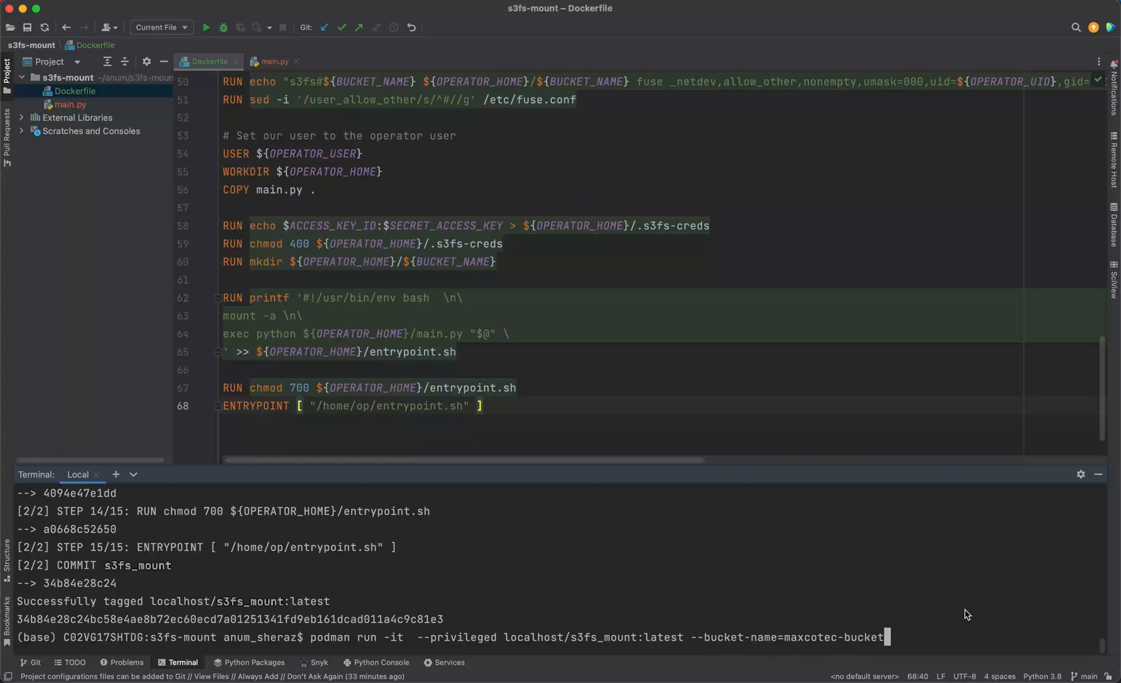
{"action": "key", "text": "enter"}
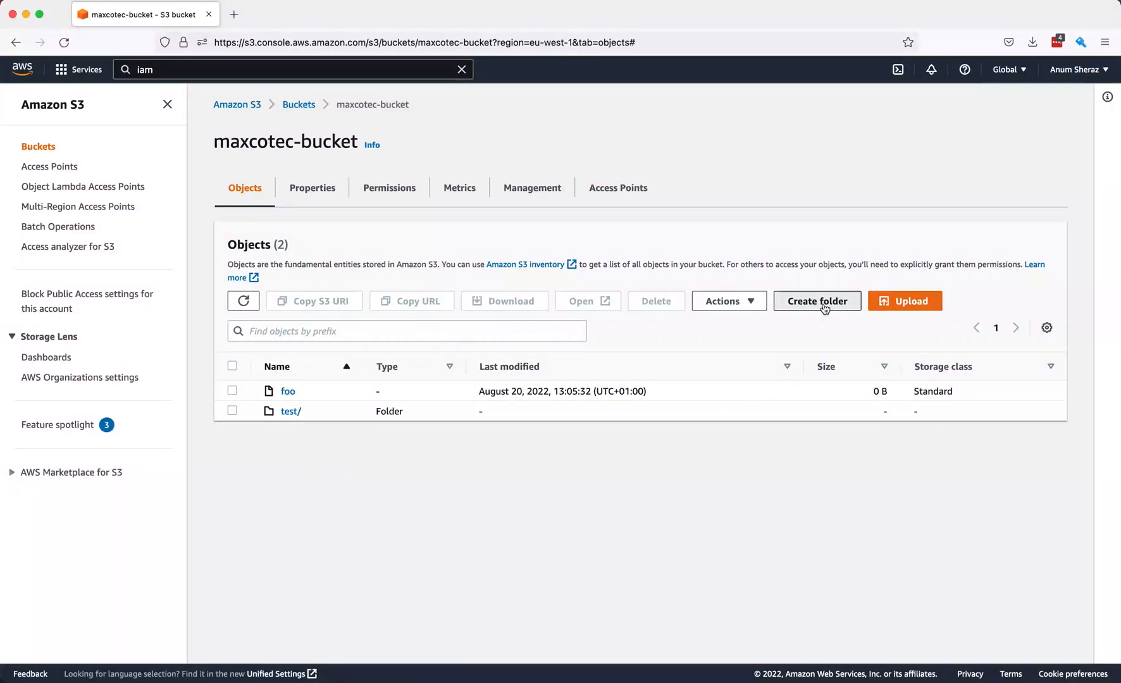
Create a new folder named bar in maxcotec-bucket.
{"action": "left_click", "coordinate": [816, 301]}
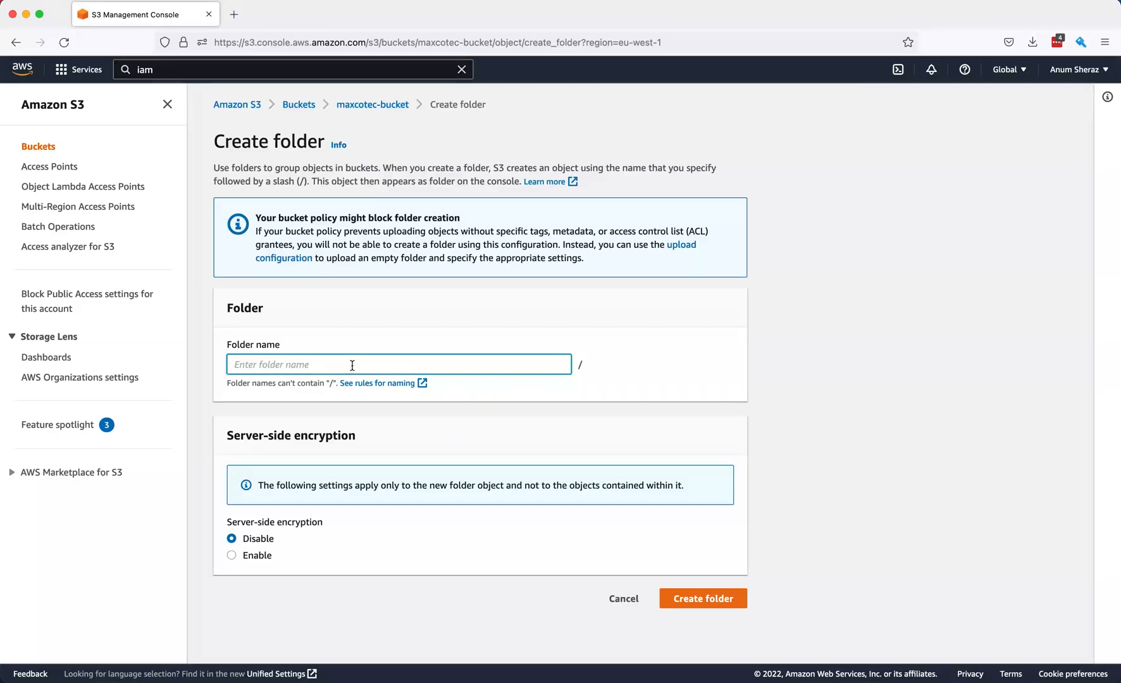
{"action": "type", "text": "bar"}
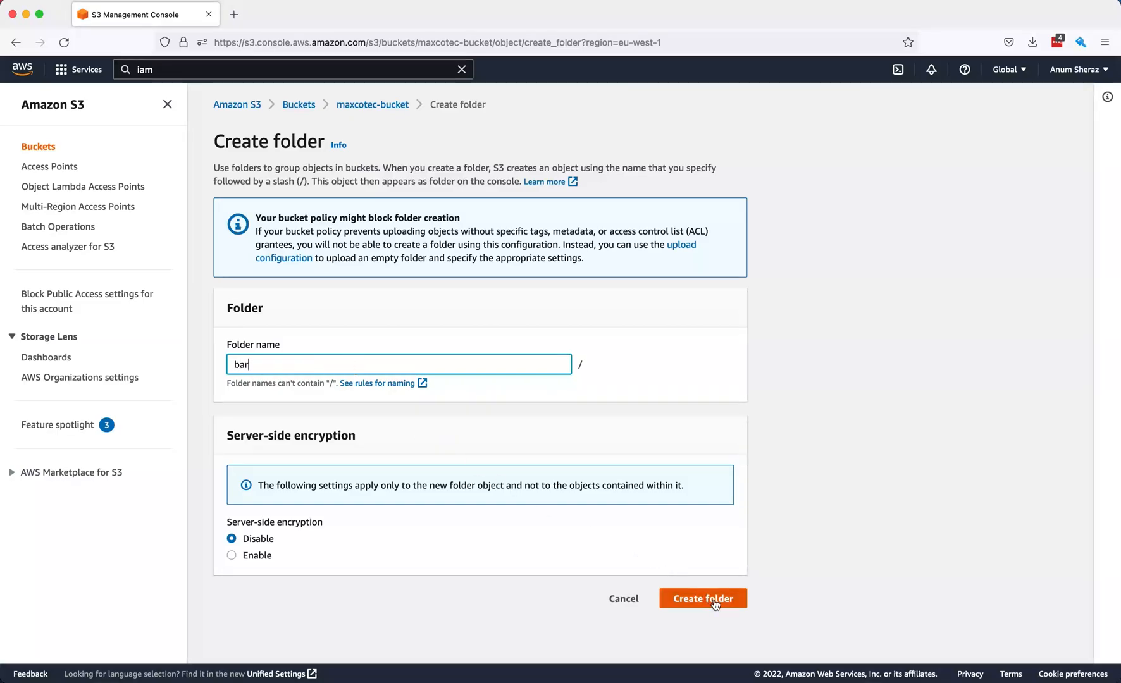
{"action": "left_click", "coordinate": [702, 598]}
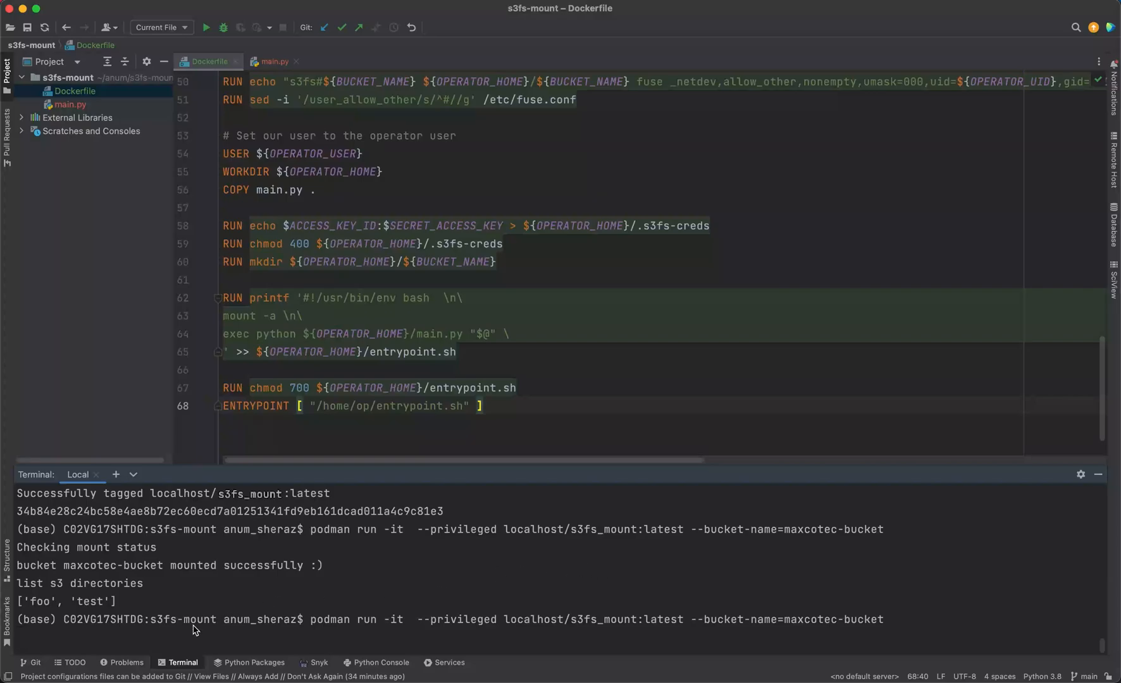
Rerun the s3fs container to list bar, foo and test, then begin another podman run command.
{"action": "key", "text": "Return"}
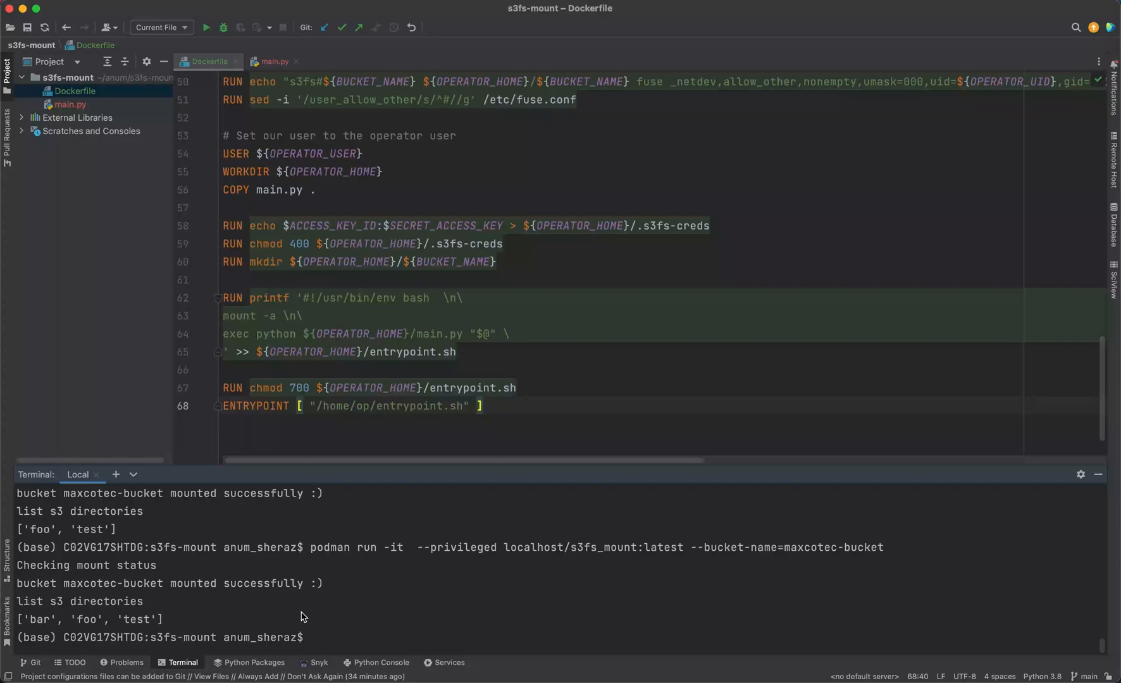
{"action": "type", "text": "podman run -it  --privileged localhost/s3fs_mount:latest --bucket-name=maxcotec-bucket"}
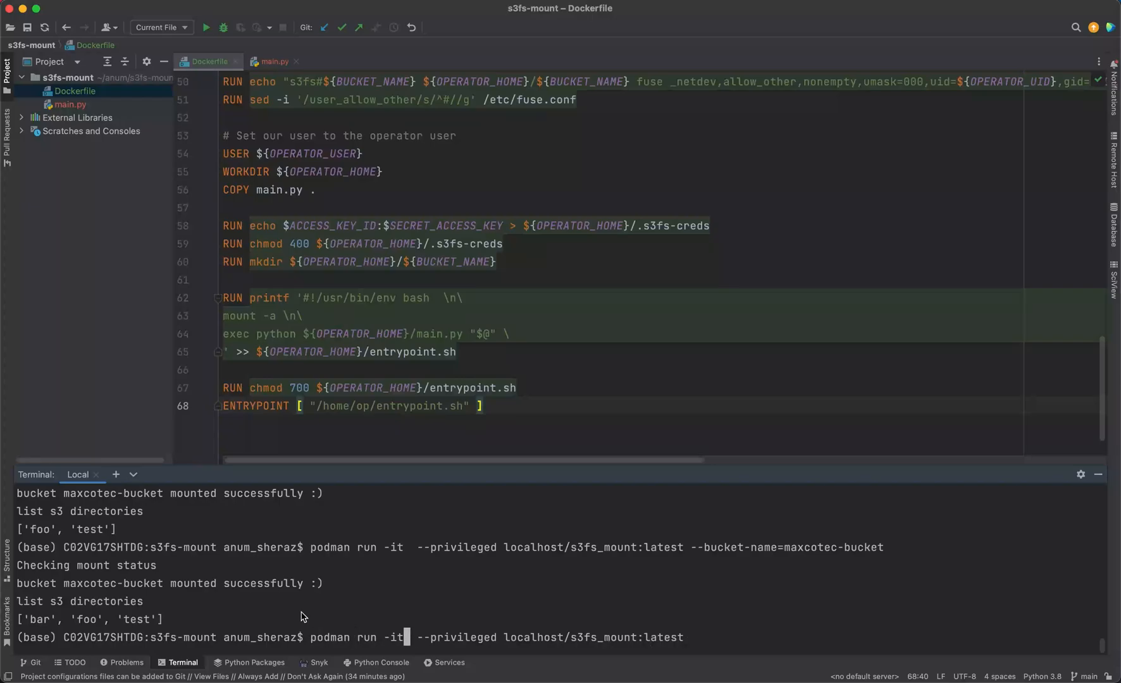
Start the s3fs container with --entrypoint /bin/bash and check maxcotec-bucket before mounting.
{"action": "type", "text": "--entrypoint /bn/b"}
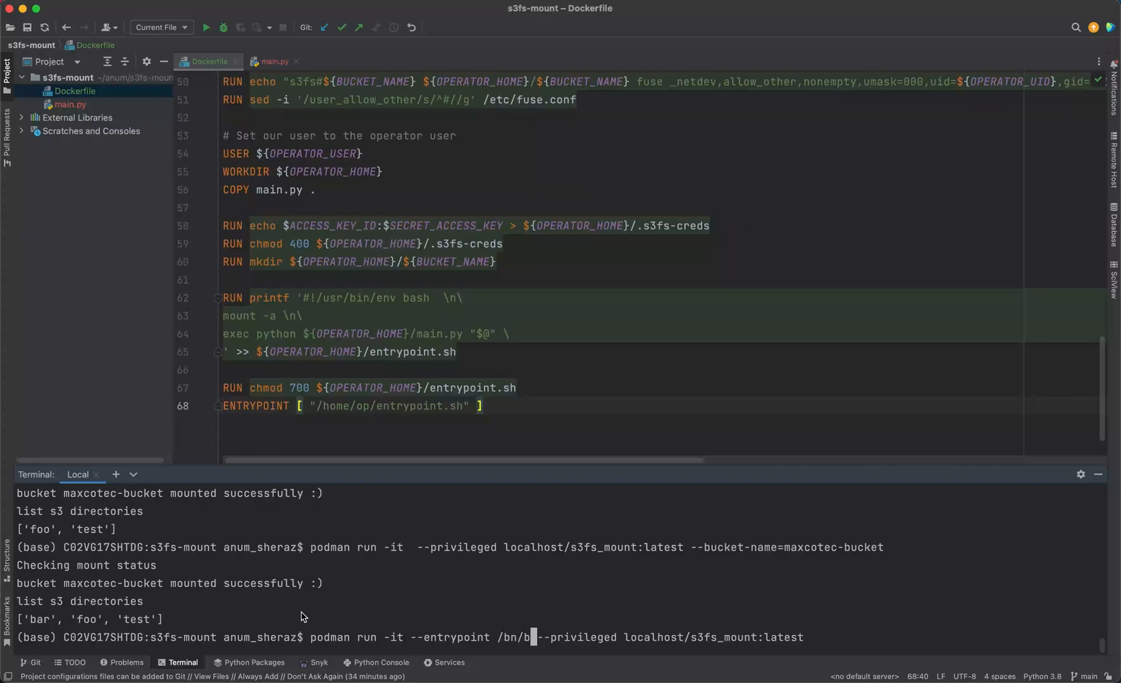
{"action": "type", "text": "ash"}
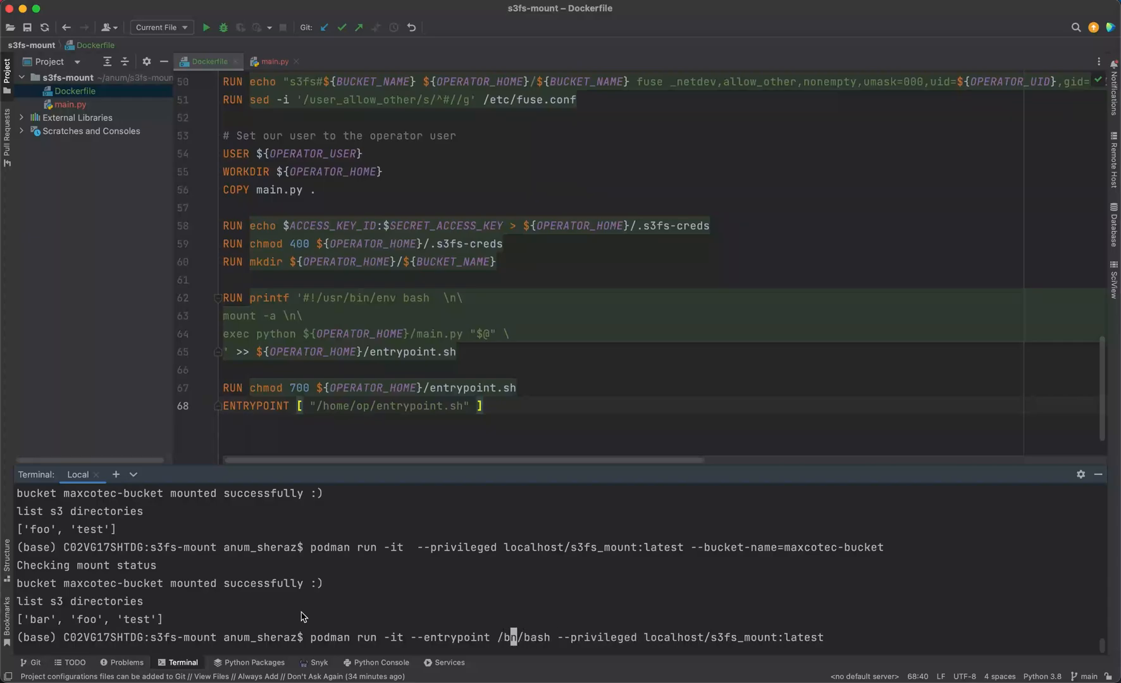
{"action": "key", "text": "enter"}
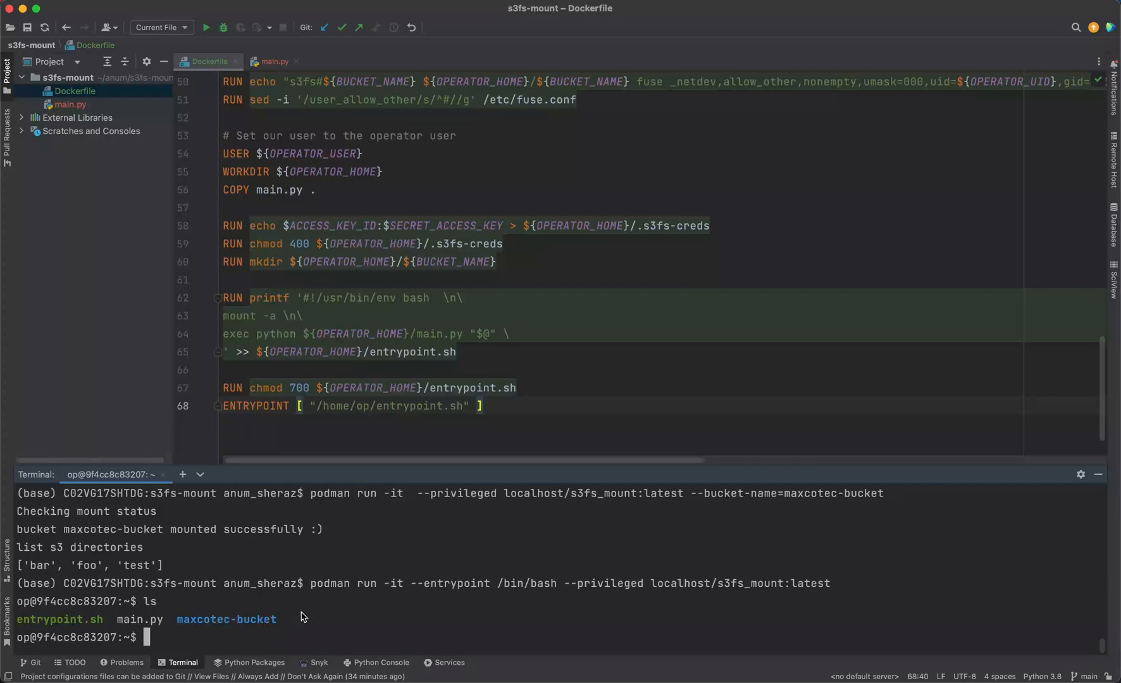
{"action": "type", "text": "ls maxcotec-bucket/"}
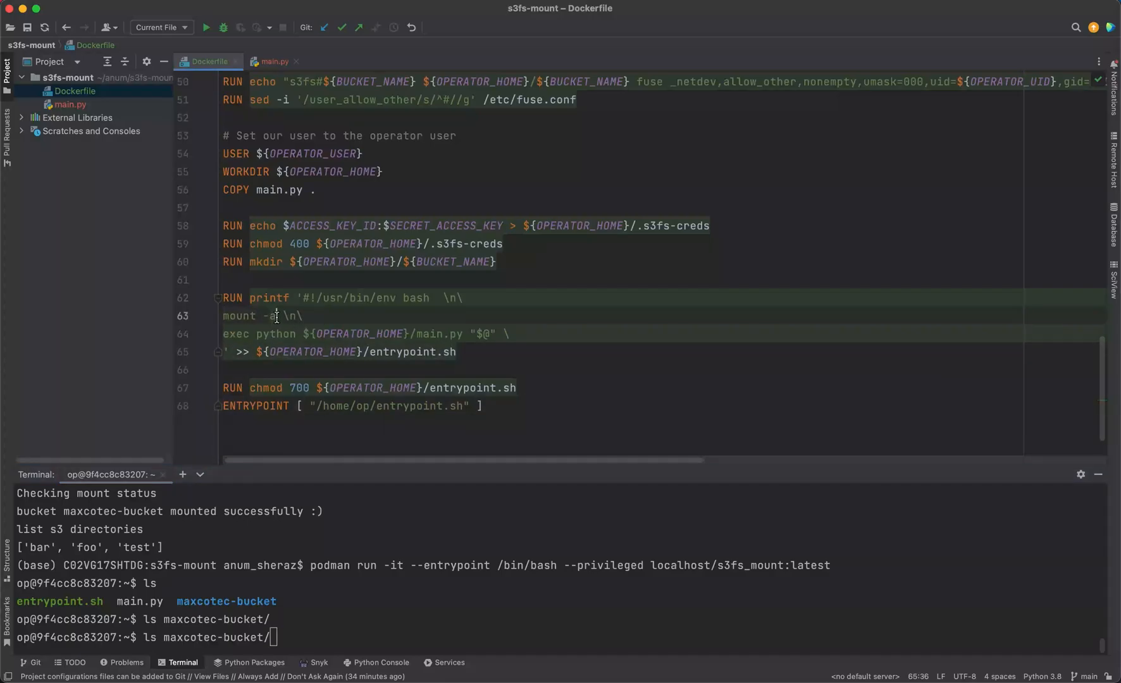
{"action": "double_click", "coordinate": [449, 352]}
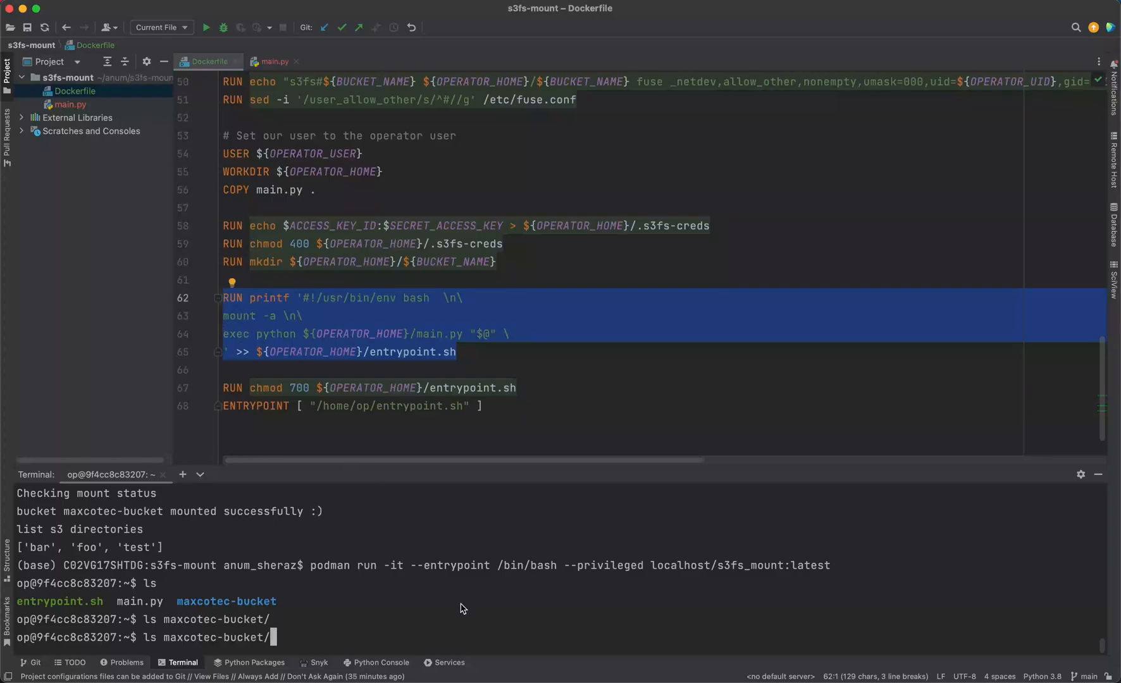
Run mount -a, touch maxcotec-bucket/new-file, and list the bucket to see it.
{"action": "type", "text": "mount -a"}
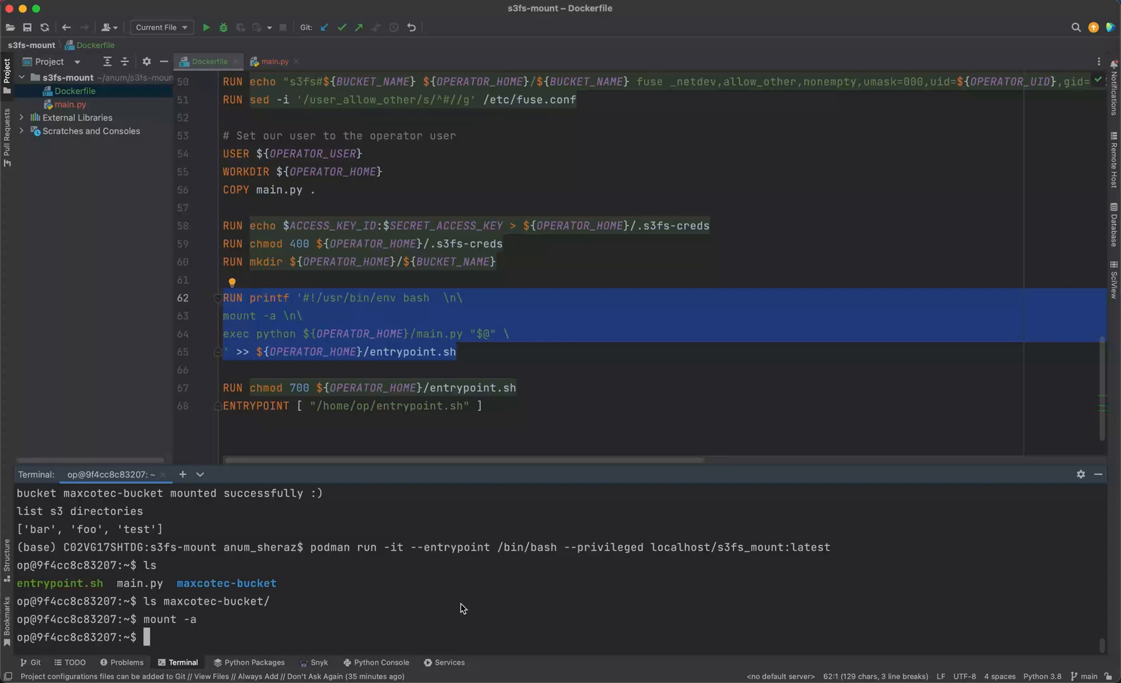
{"action": "type", "text": "ls maxcotec-bucket/"}
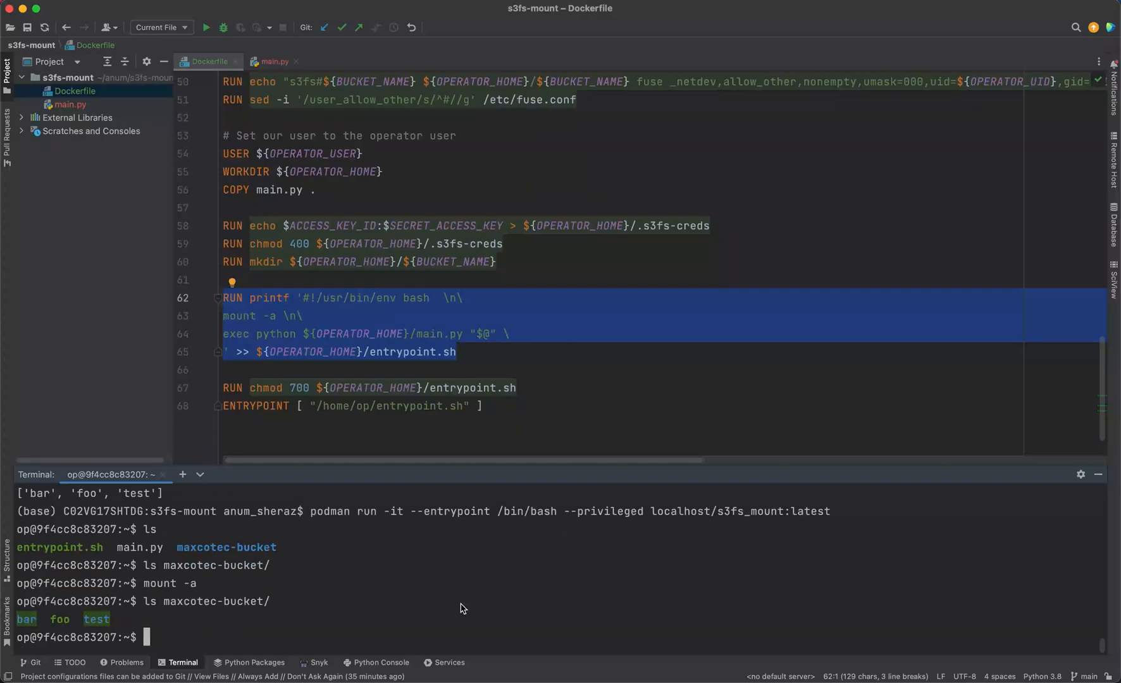
{"action": "type", "text": "touch"}
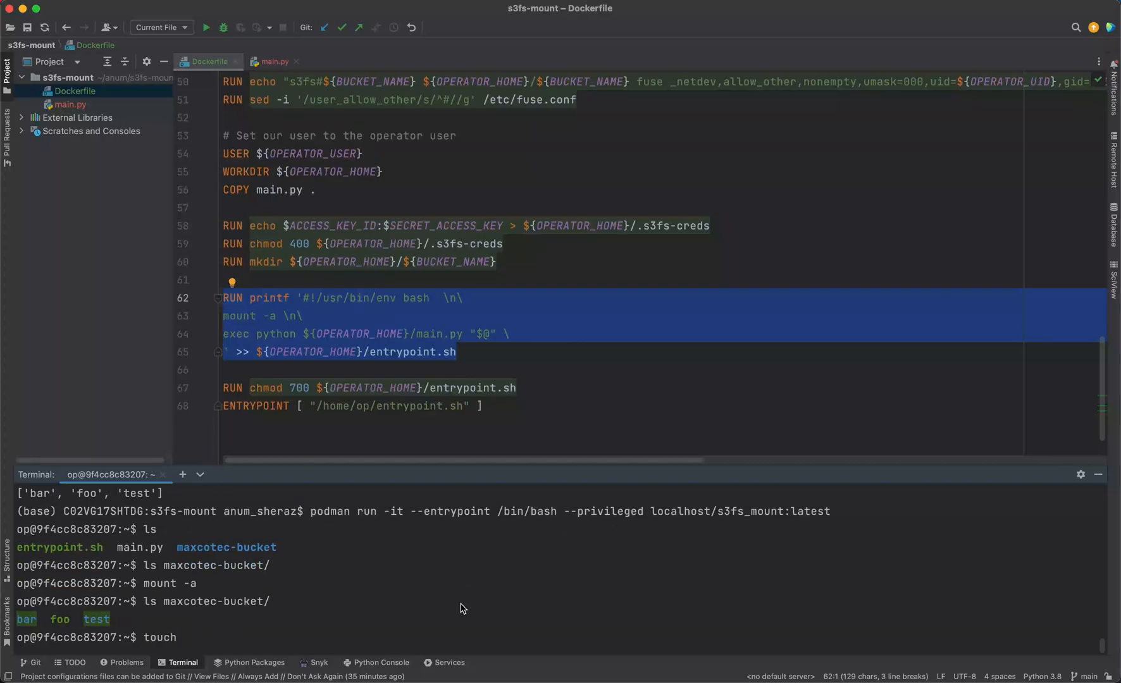
{"action": "type", "text": "maxcotec-bucket/new-file"}
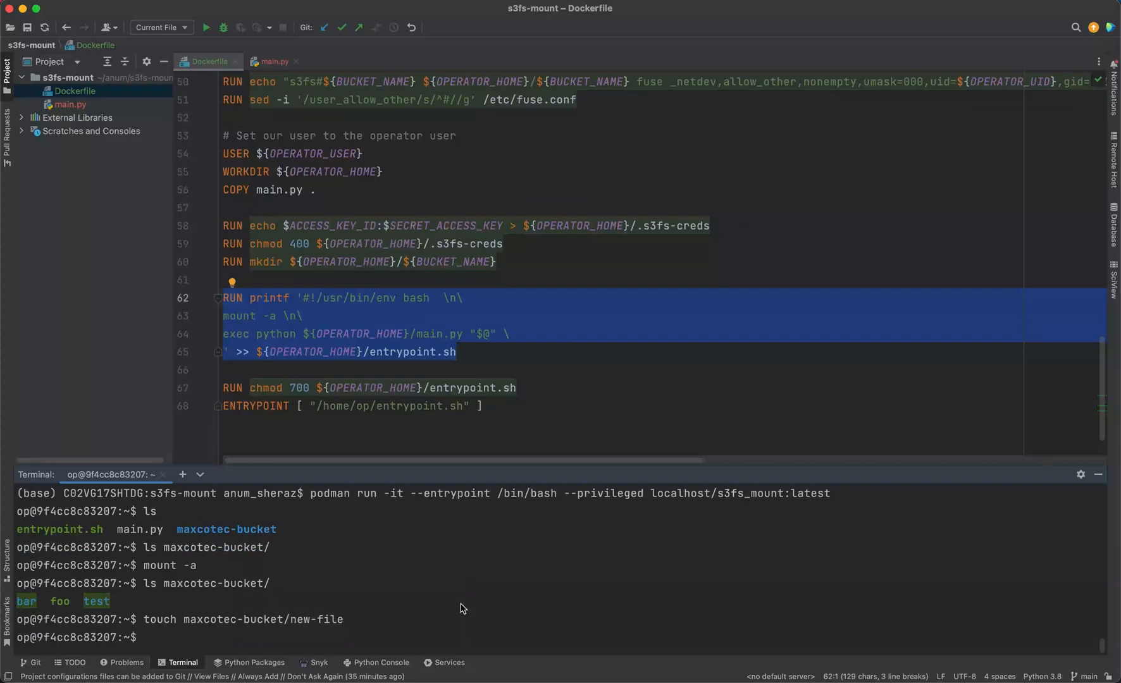
{"action": "type", "text": "ls maxcotec-bucket/"}
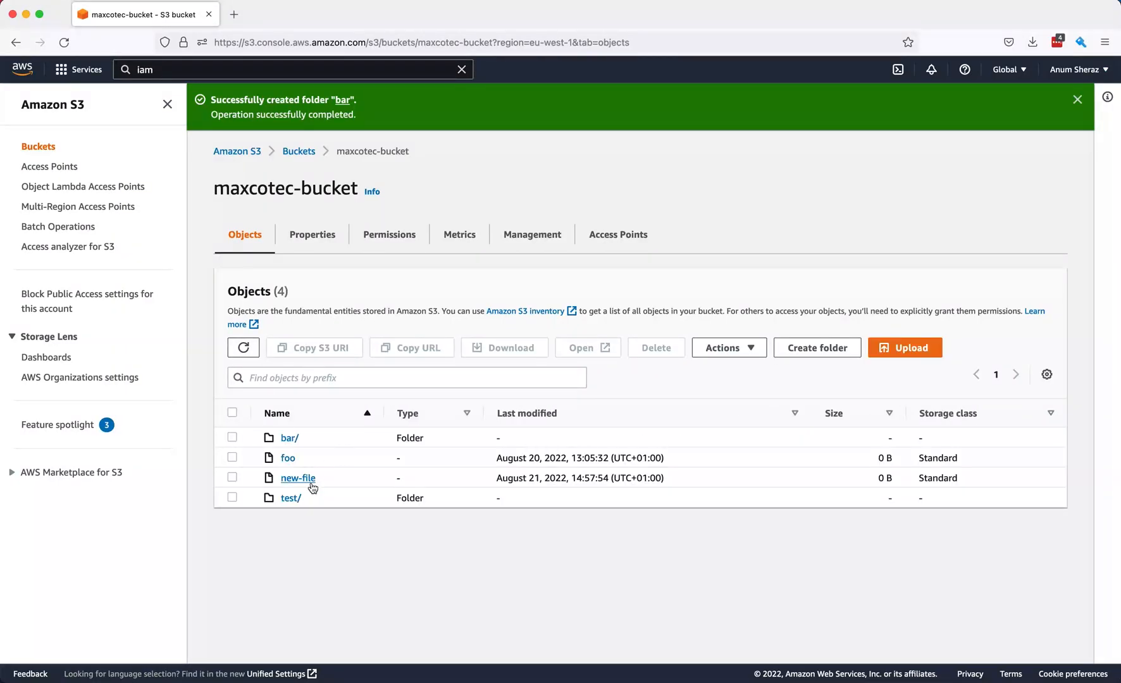
{"action": "mouse_move", "coordinate": [320, 486]}
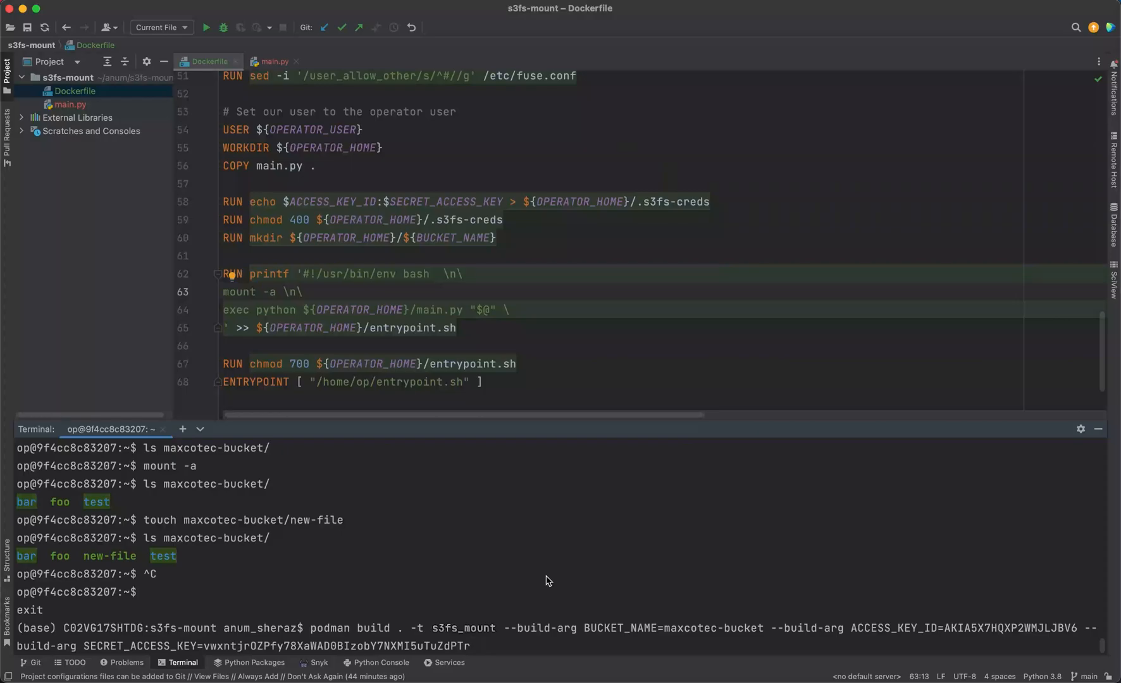
{"action": "mouse_move", "coordinate": [620, 322]}
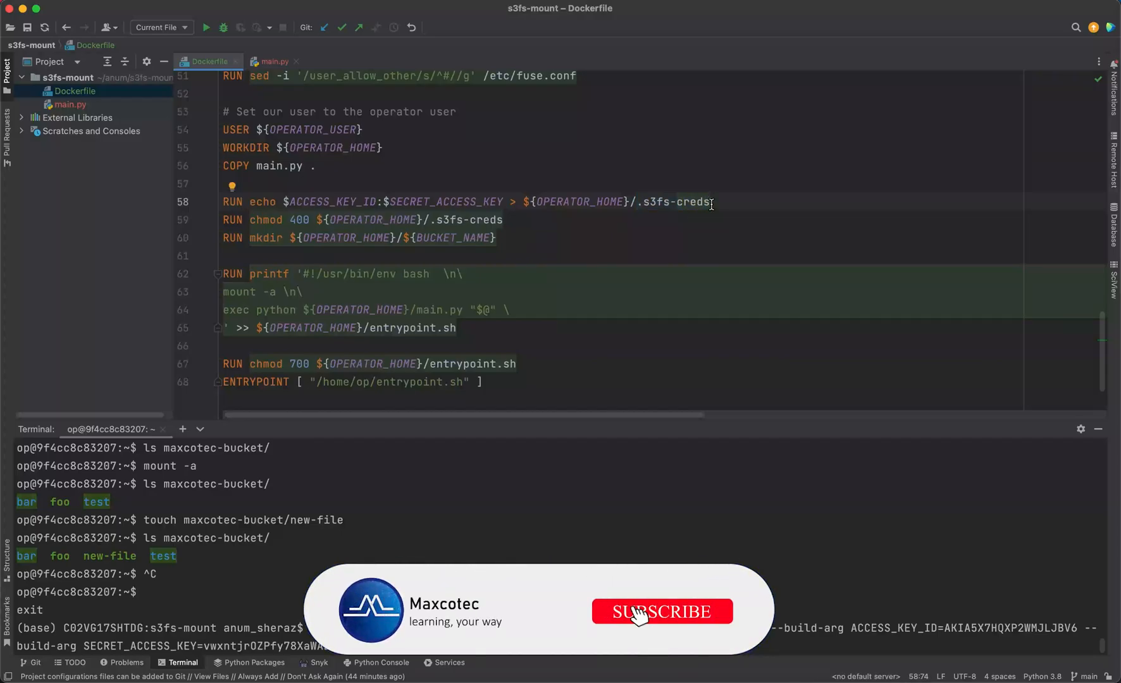
{"action": "left_click", "coordinate": [661, 611]}
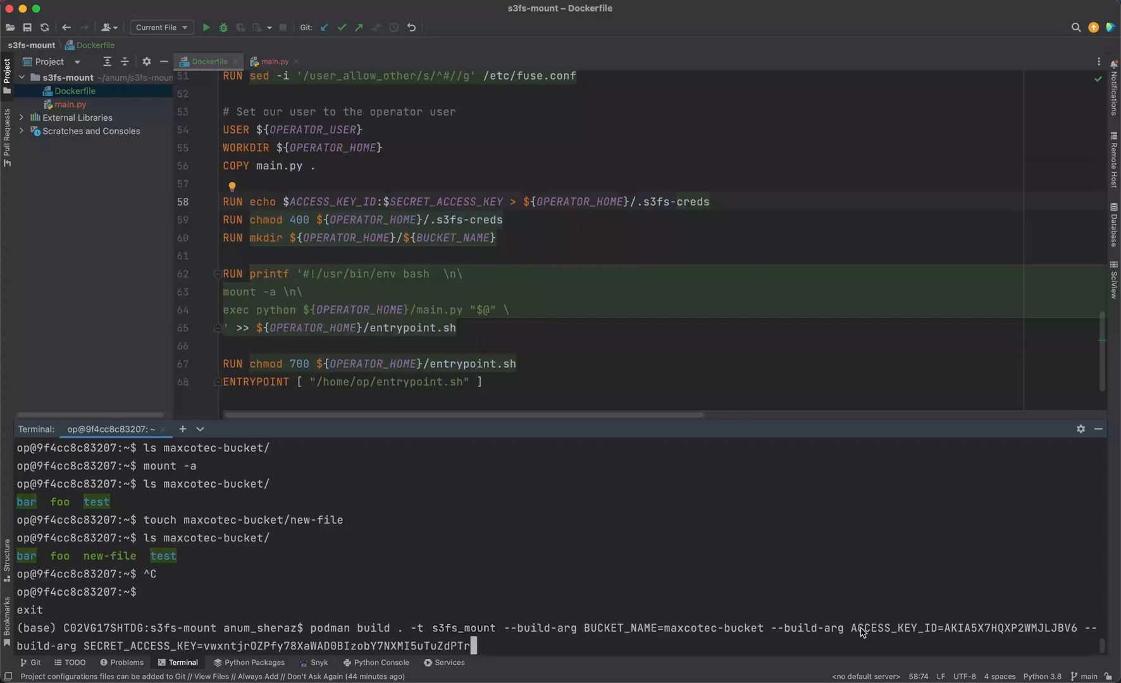
{"action": "left_click", "coordinate": [70, 104]}
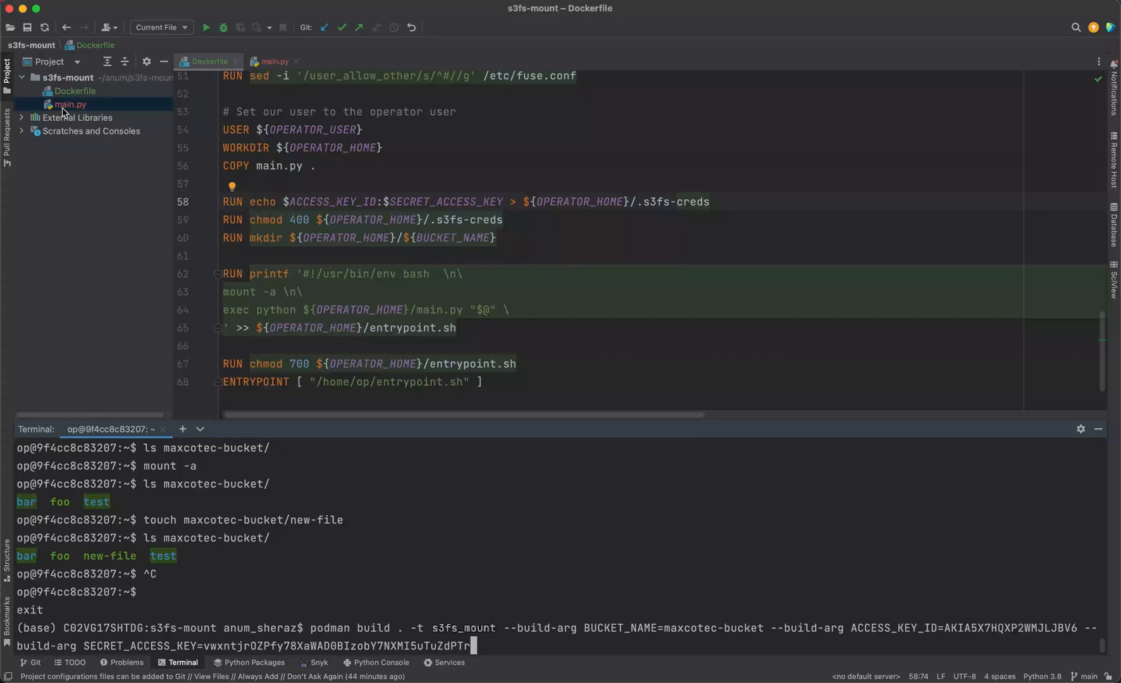
{"action": "left_click", "coordinate": [275, 61]}
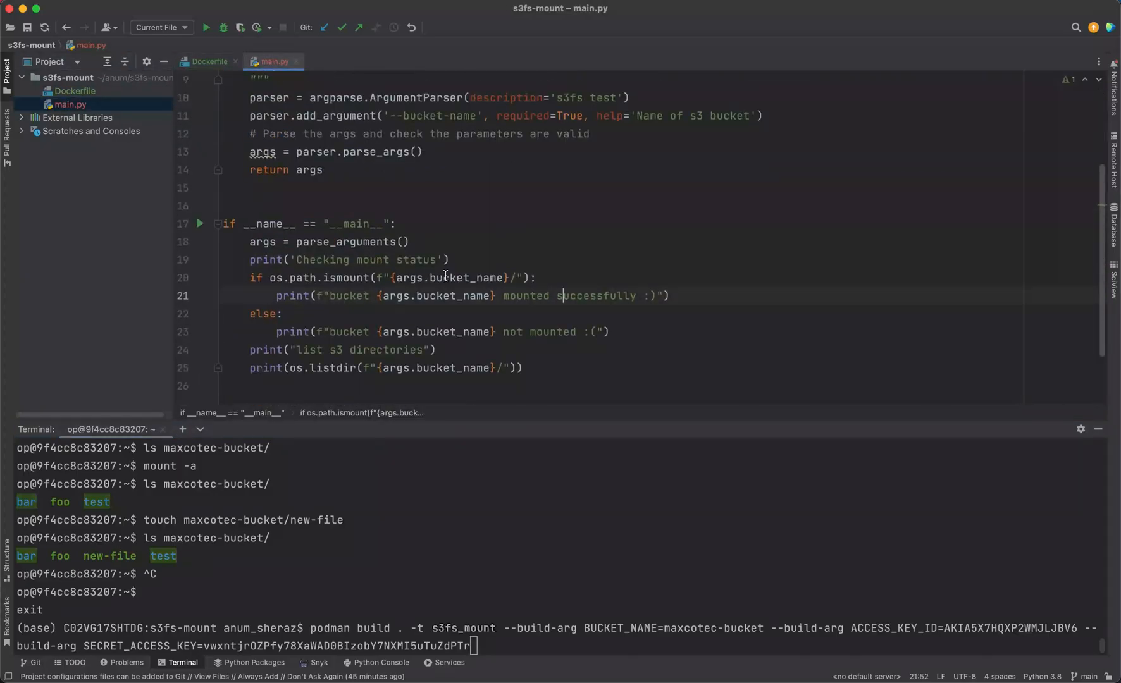
{"action": "mouse_move", "coordinate": [528, 318]}
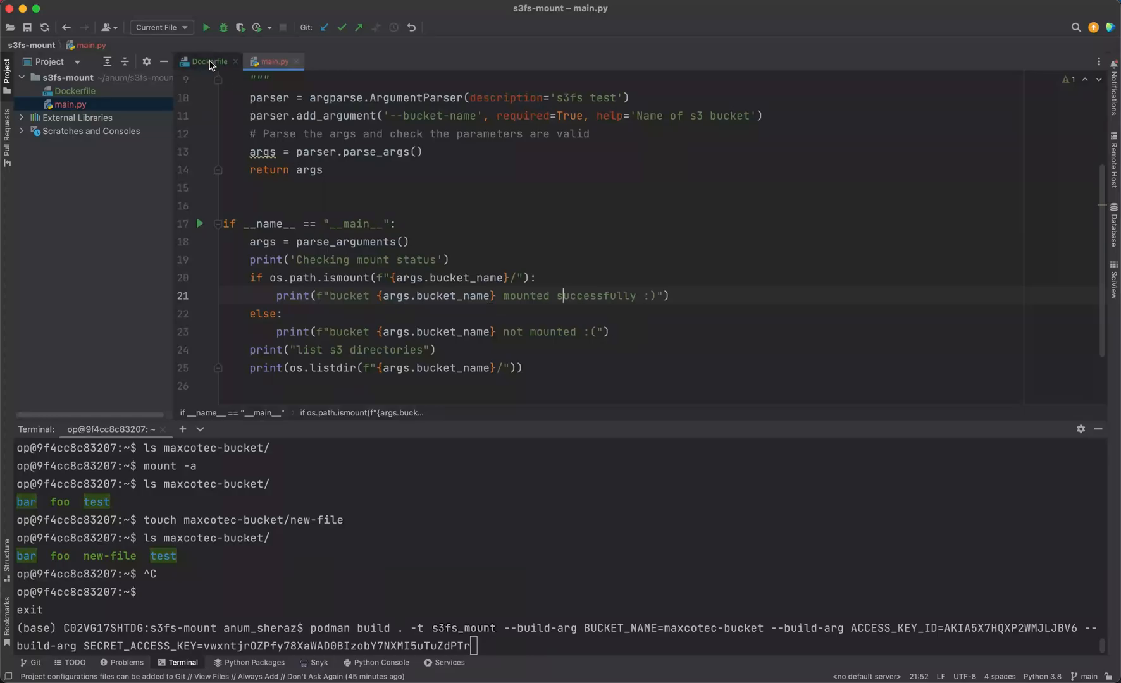
{"action": "left_click", "coordinate": [207, 61]}
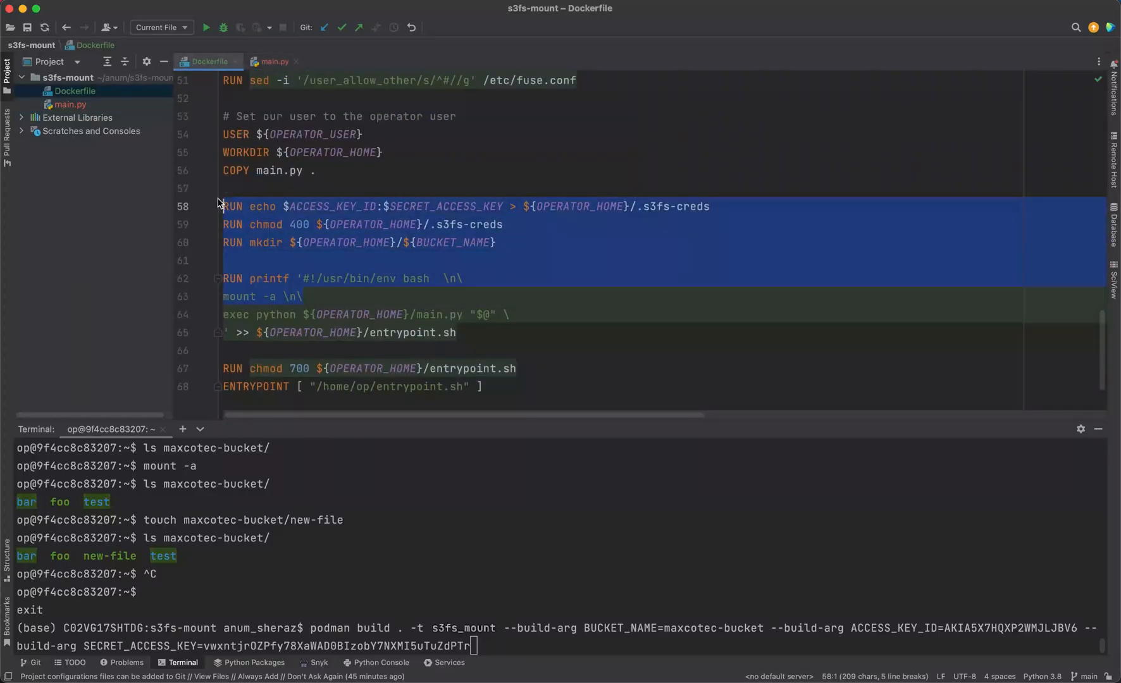
{"action": "left_click", "coordinate": [273, 62]}
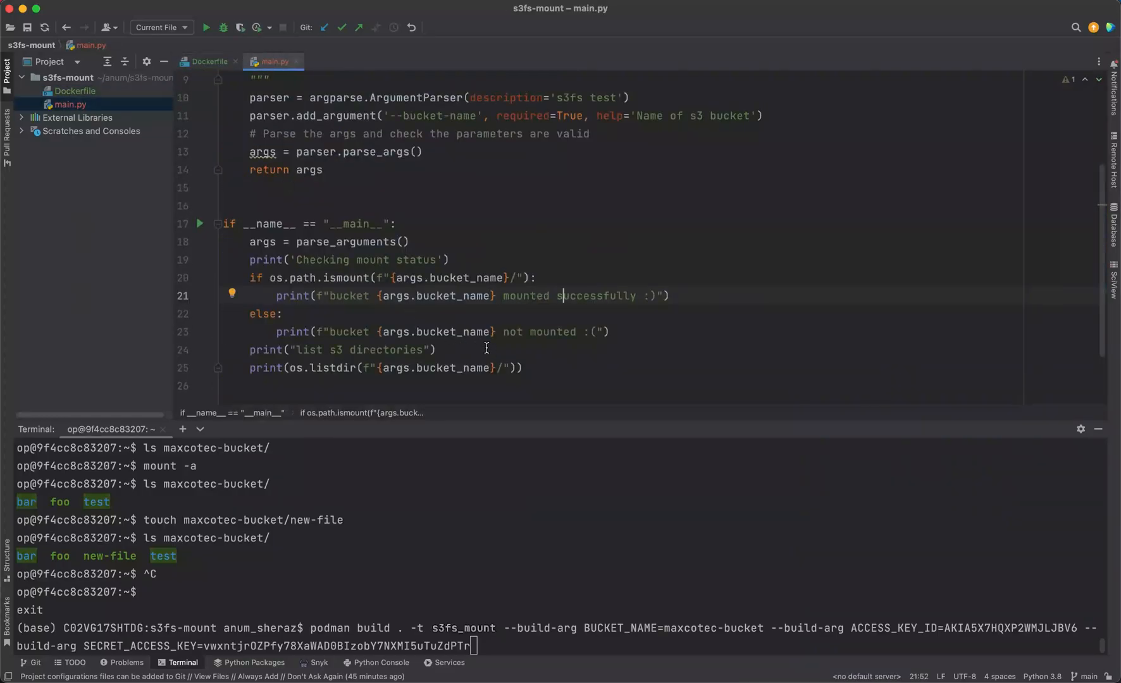
{"action": "left_click", "coordinate": [208, 62]}
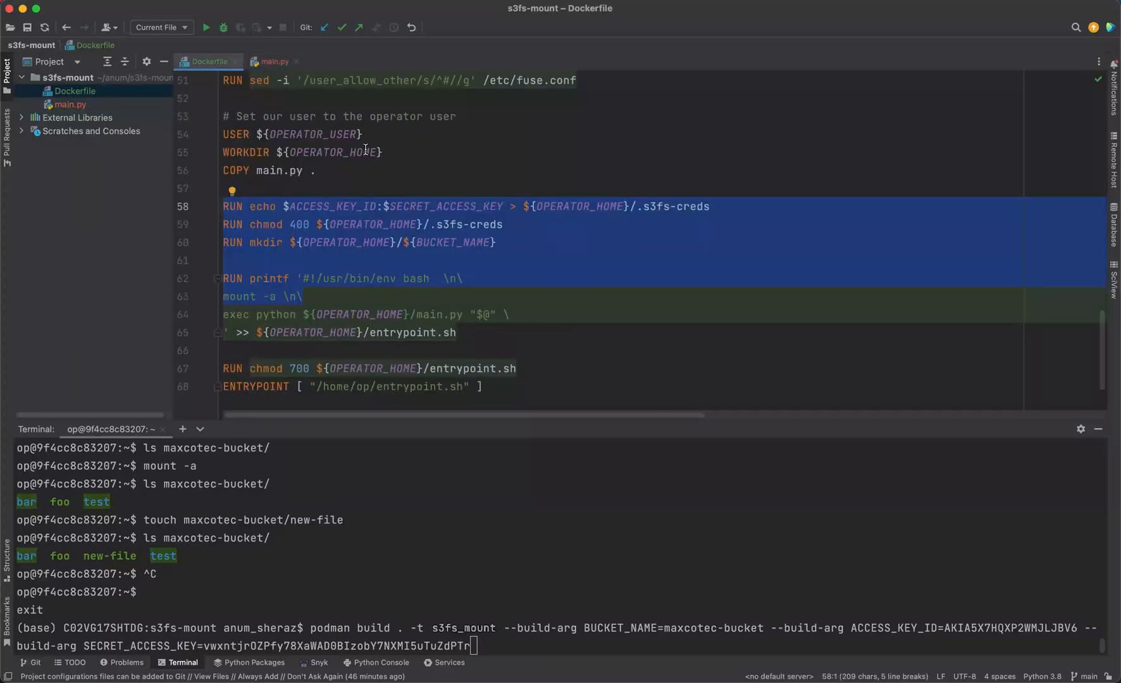